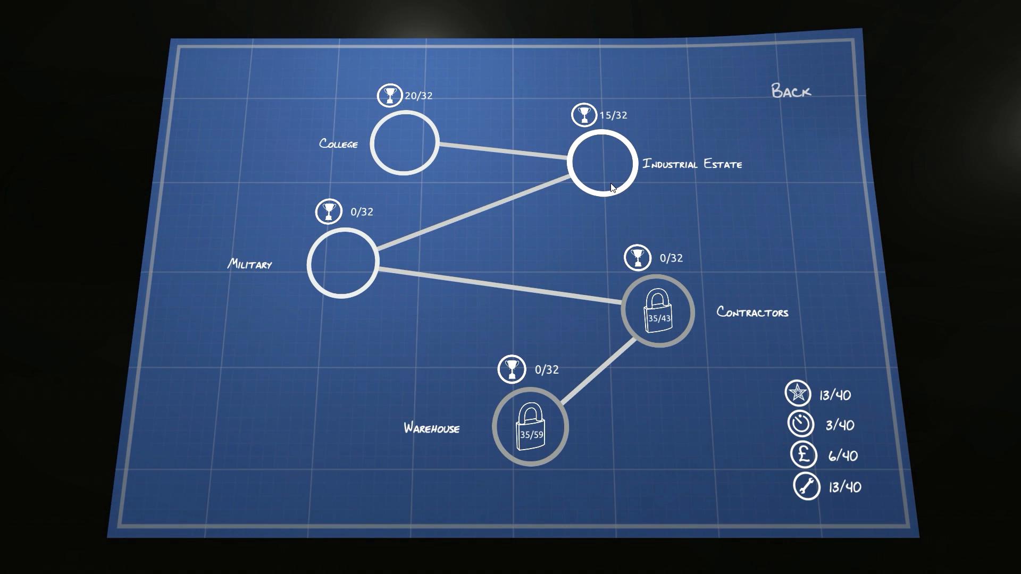
# Step: Select Industrial Estate on the campaign map to list levels 2-1 through 2-8
pyautogui.click(598, 160)
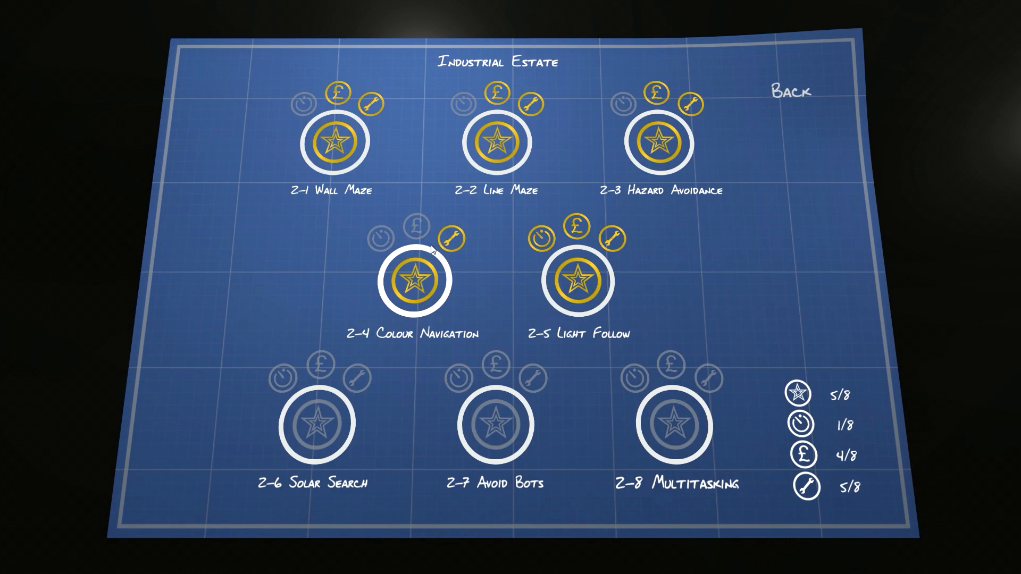
pyautogui.moveTo(420, 260)
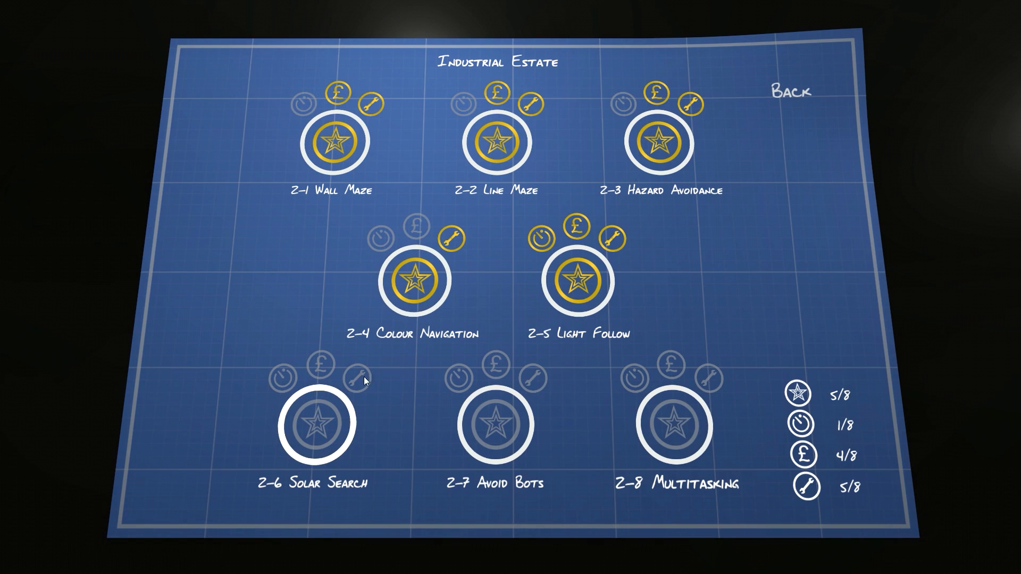
pyautogui.moveTo(311, 459)
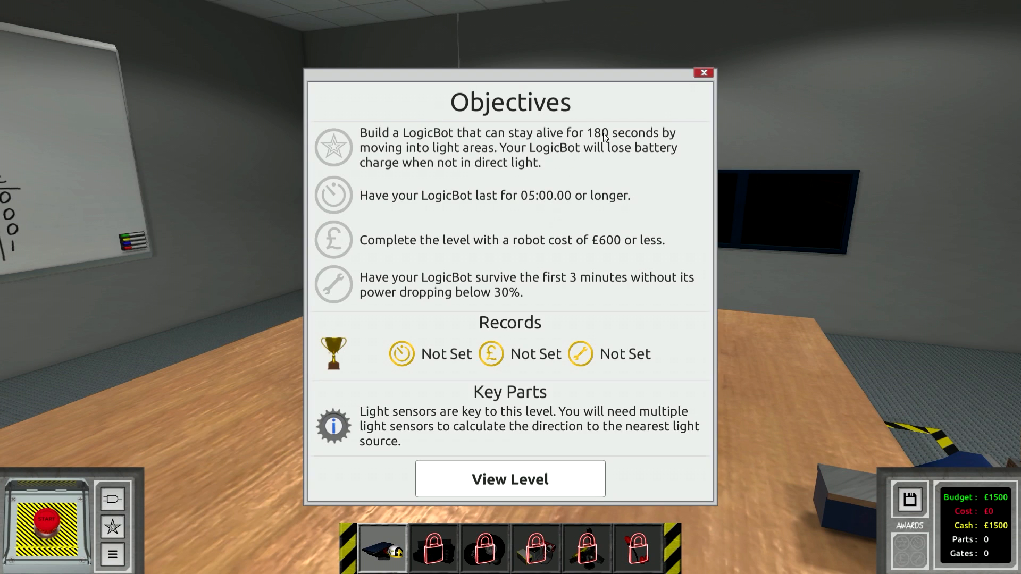
pyautogui.moveTo(410, 172)
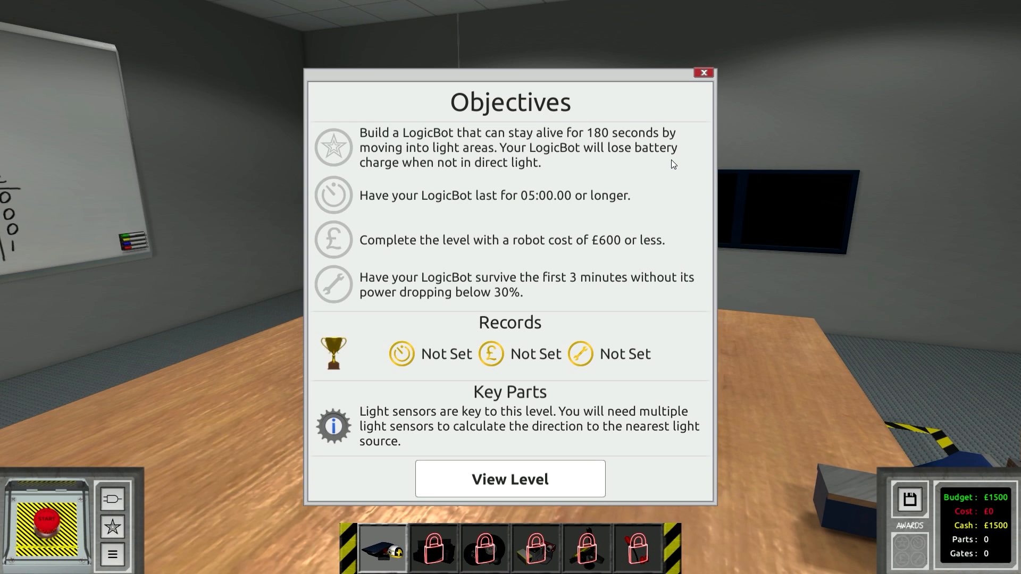
pyautogui.moveTo(484, 177)
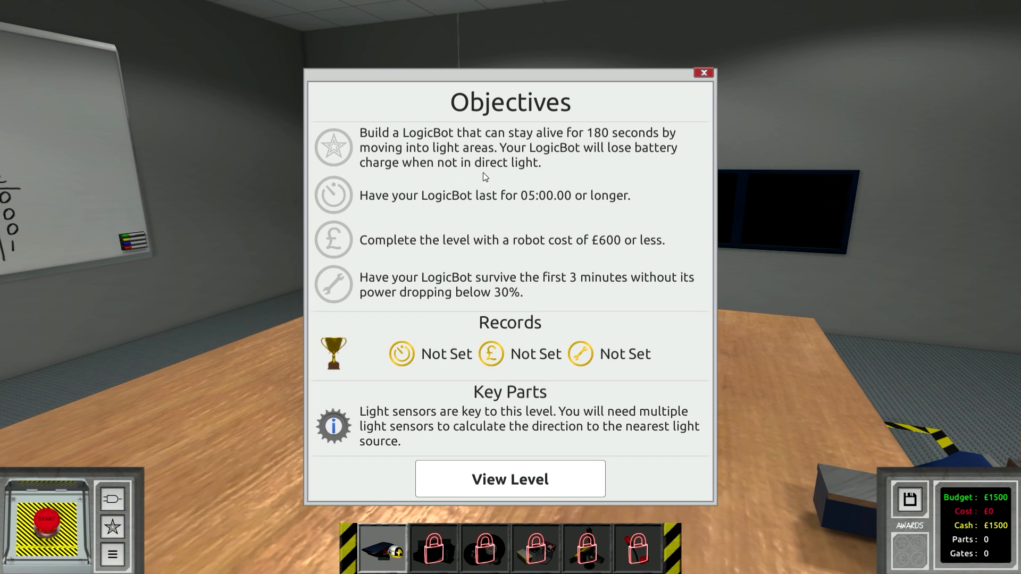
pyautogui.moveTo(589, 166)
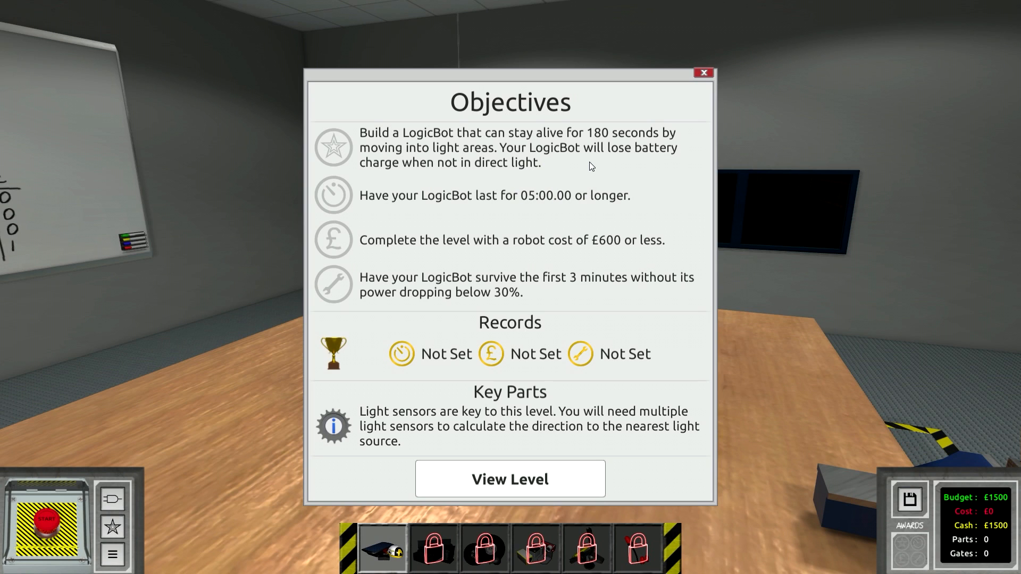
pyautogui.moveTo(540, 293)
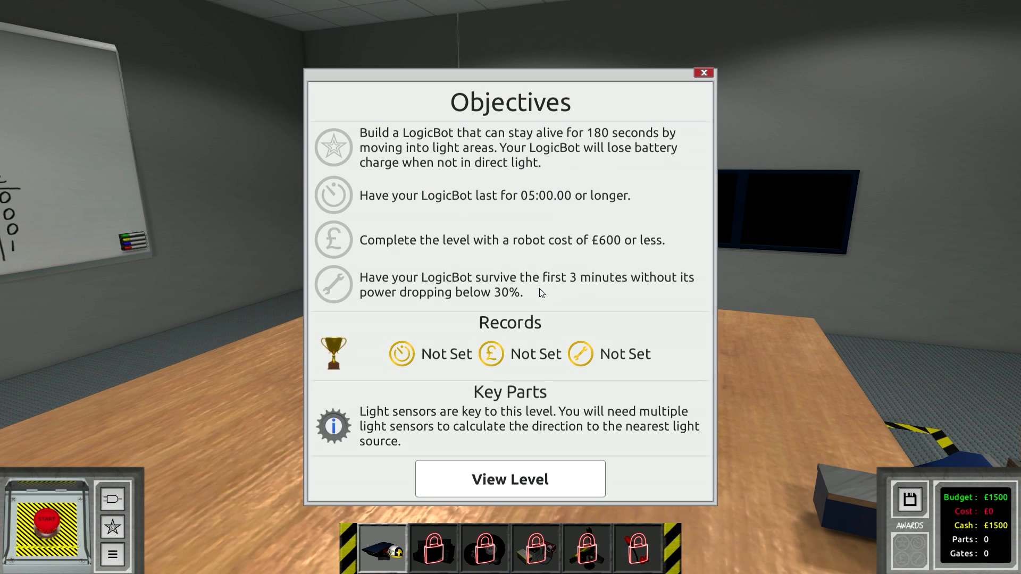
pyautogui.moveTo(512, 293)
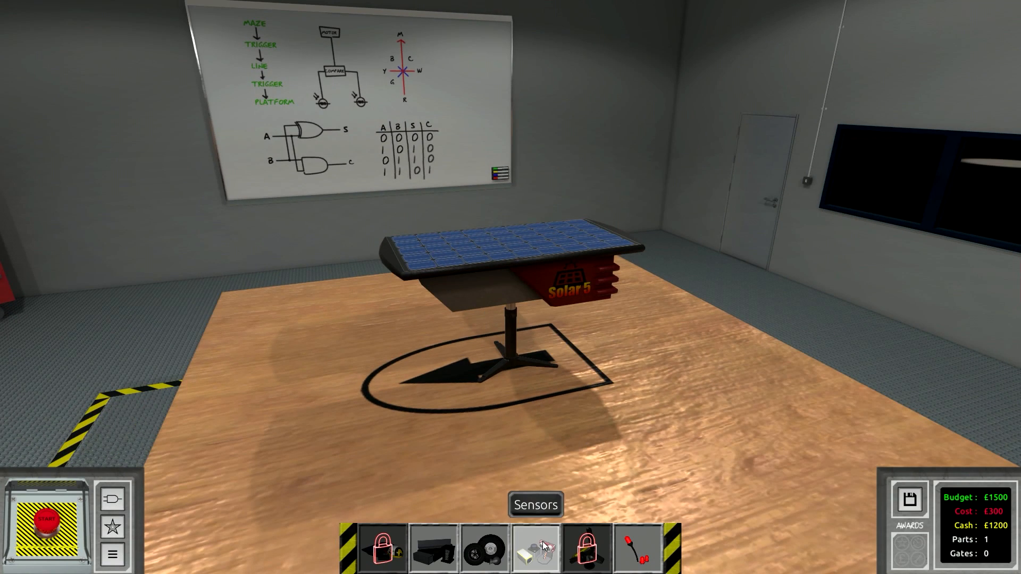
pyautogui.click(536, 549)
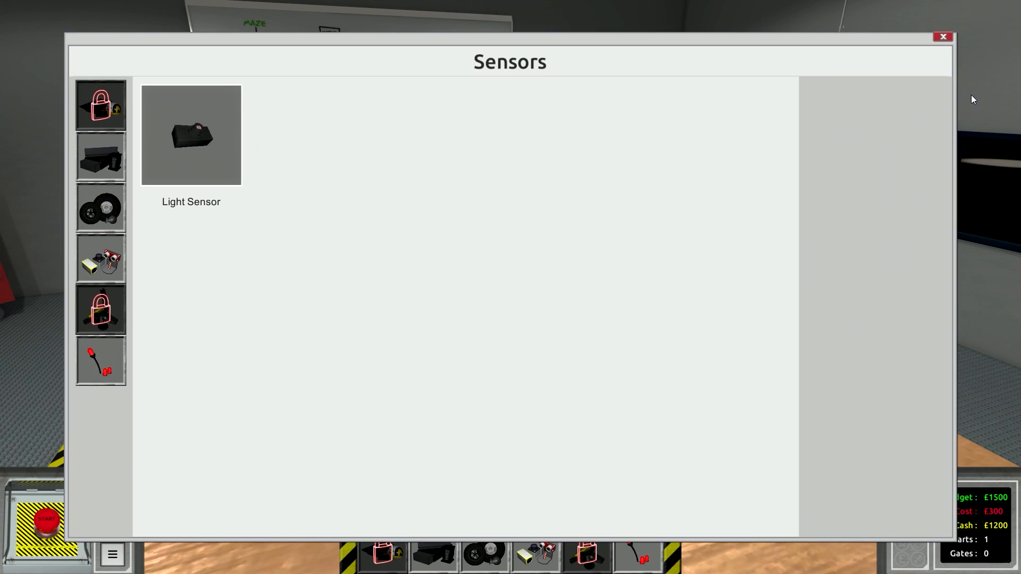
pyautogui.click(942, 36)
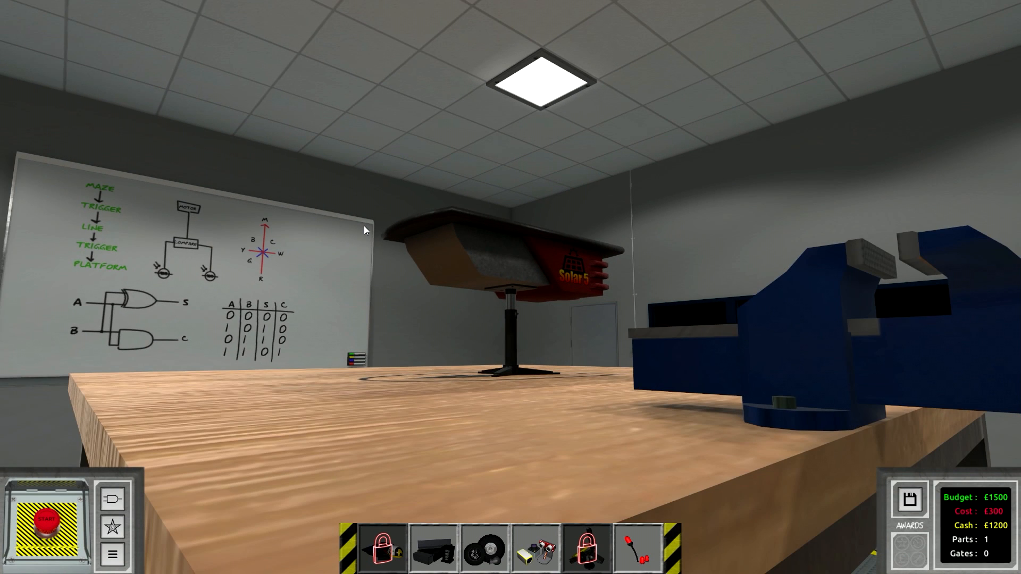
pyautogui.moveTo(480, 265)
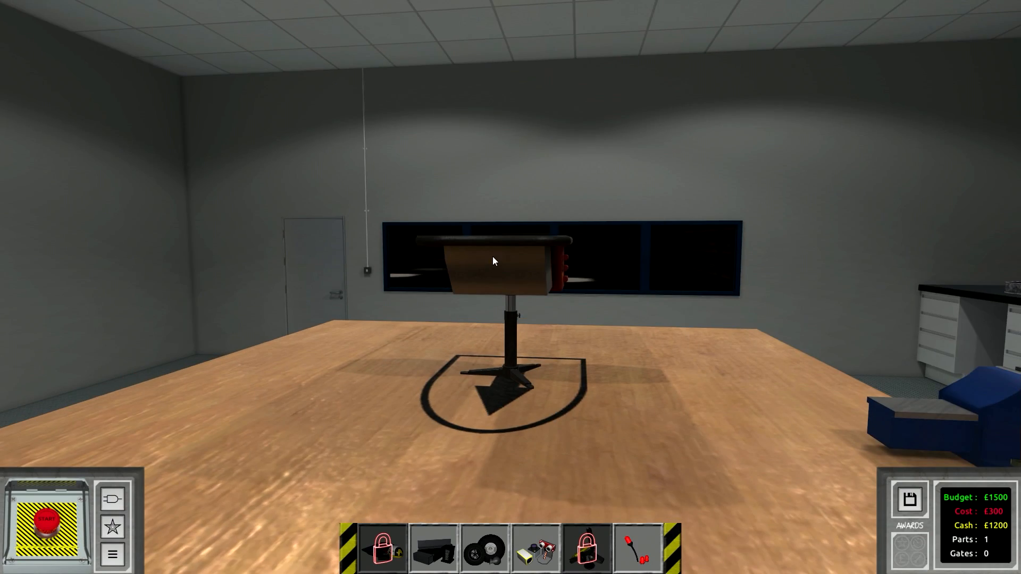
pyautogui.click(508, 261)
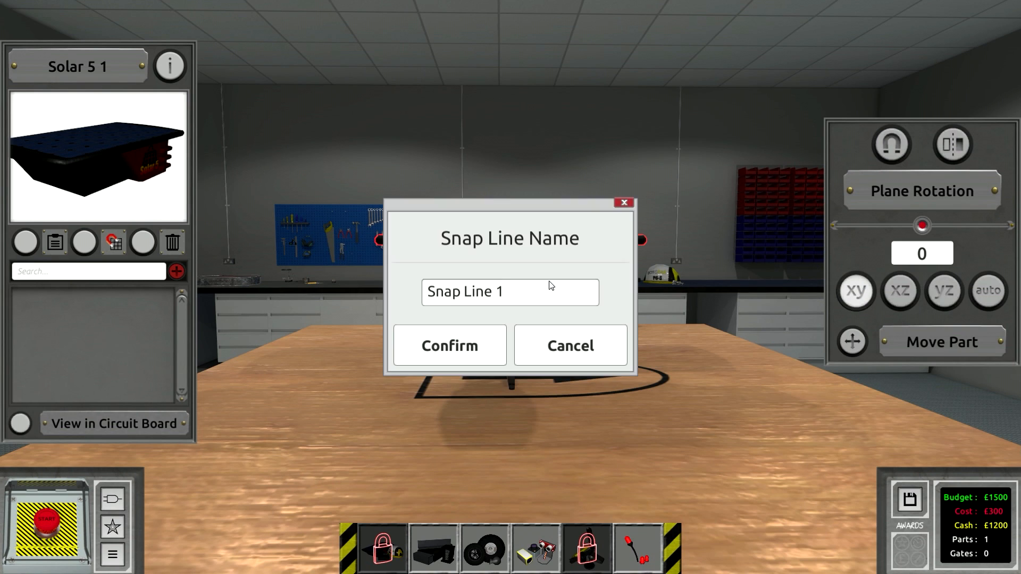
# Step: Add Snap Line 1, then Snap Line 2 on the yz plane, to the chassis
pyautogui.click(448, 345)
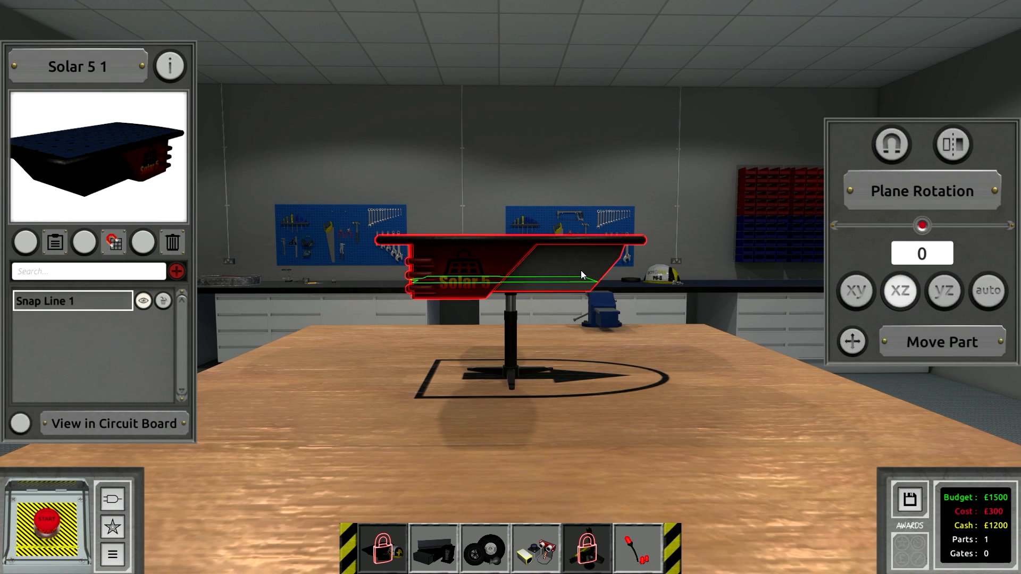
pyautogui.click(943, 292)
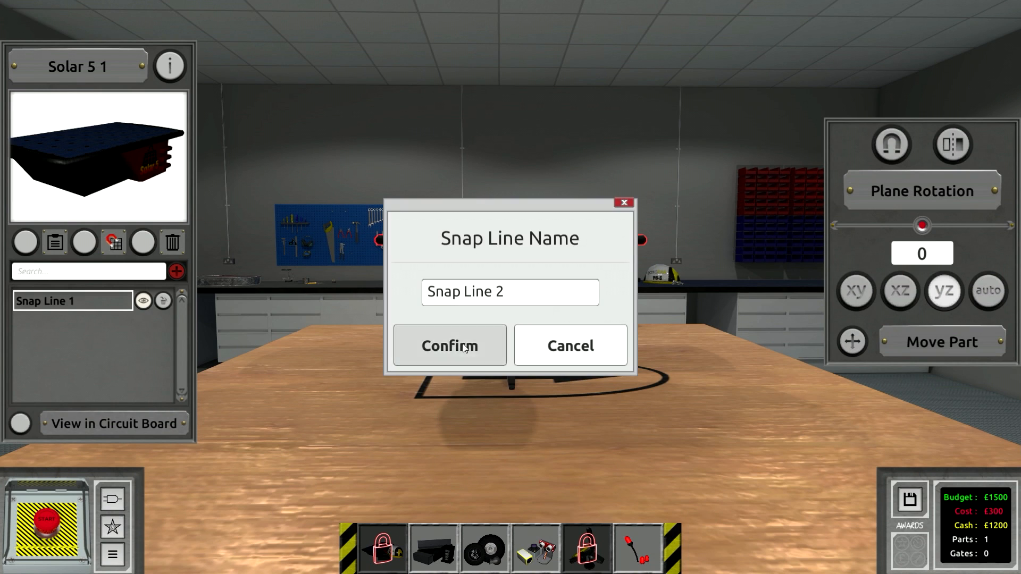
pyautogui.click(449, 345)
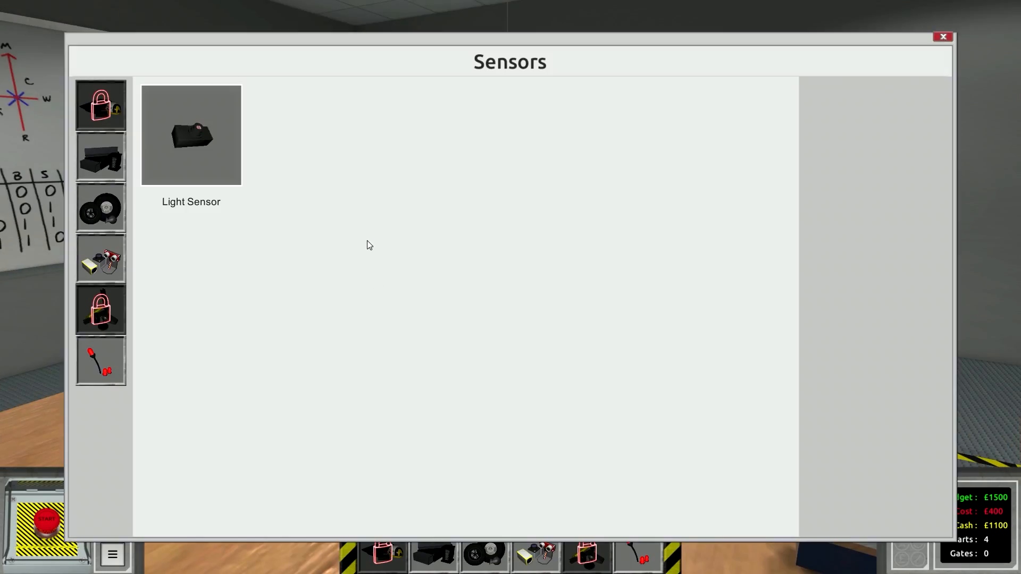
# Step: Pick a Light Sensor from the Sensors parts and hover it over the chassis
pyautogui.click(191, 135)
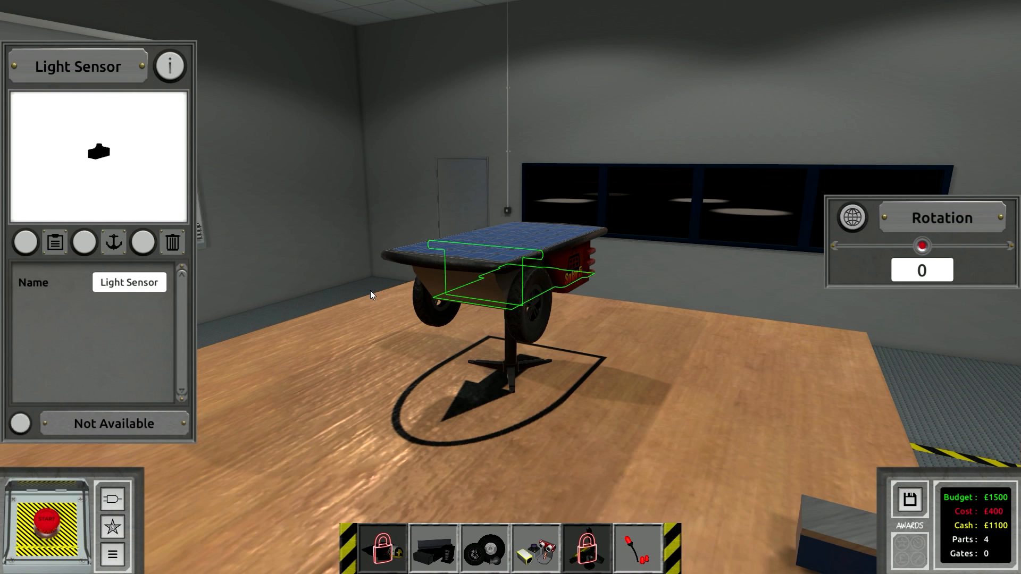
pyautogui.moveTo(476, 316)
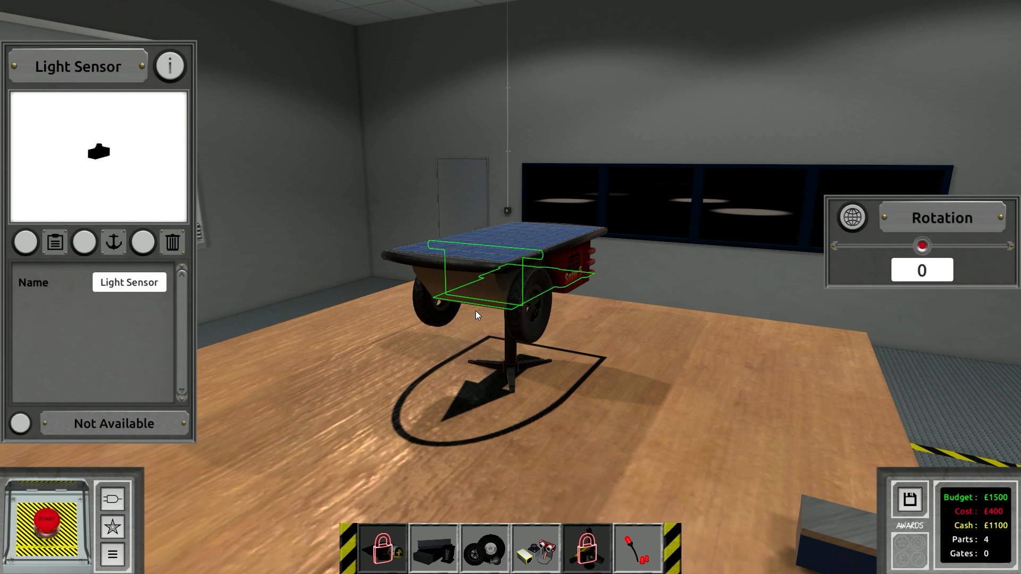
pyautogui.moveTo(662, 309)
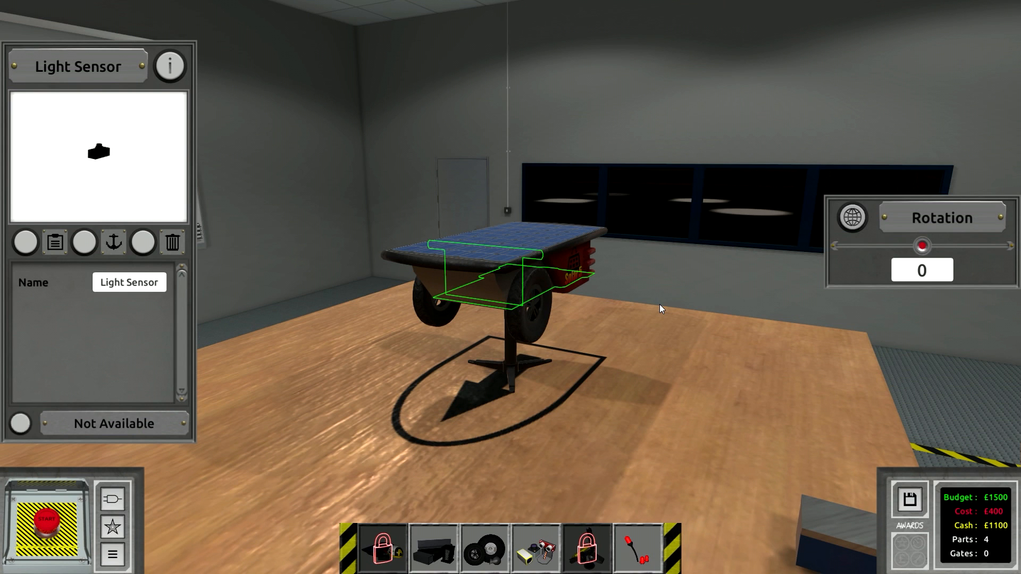
pyautogui.moveTo(658, 312)
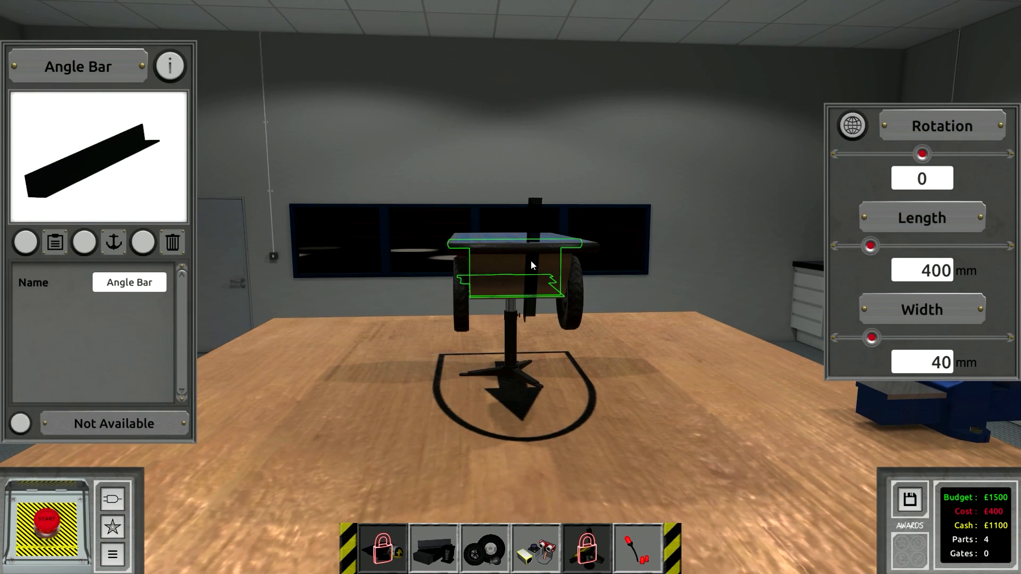
# Step: Mount an Angle Bar rotated 75° and a Box Section rotated -45°
pyautogui.moveTo(922, 153); pyautogui.dragTo(956, 154)
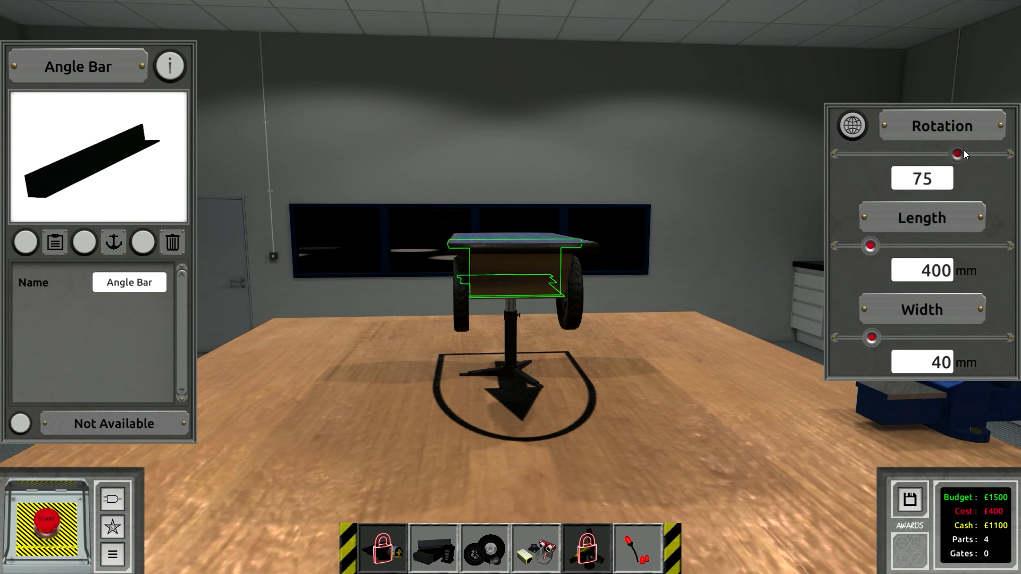
pyautogui.moveTo(957, 154); pyautogui.dragTo(965, 154)
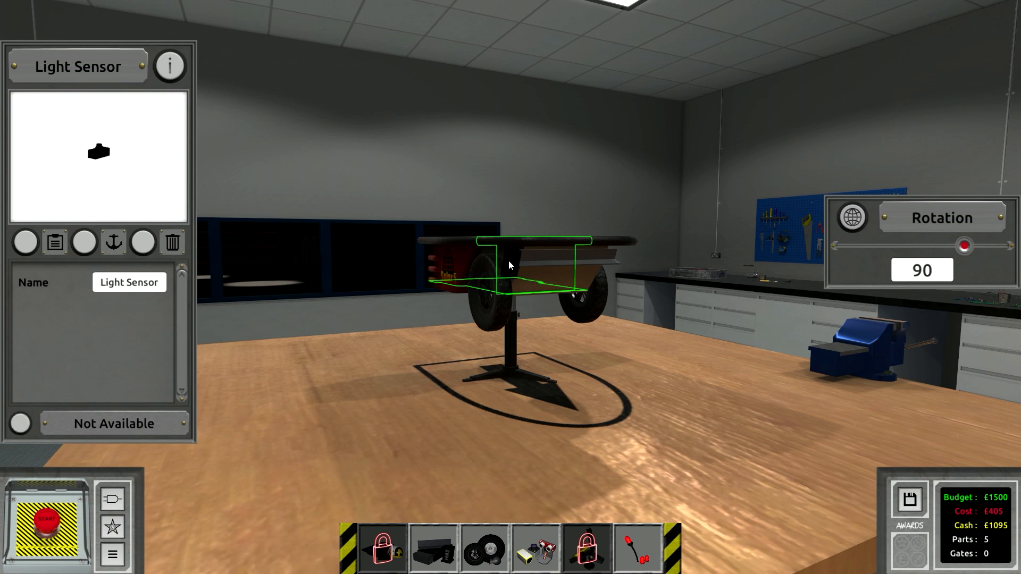
pyautogui.moveTo(511, 262)
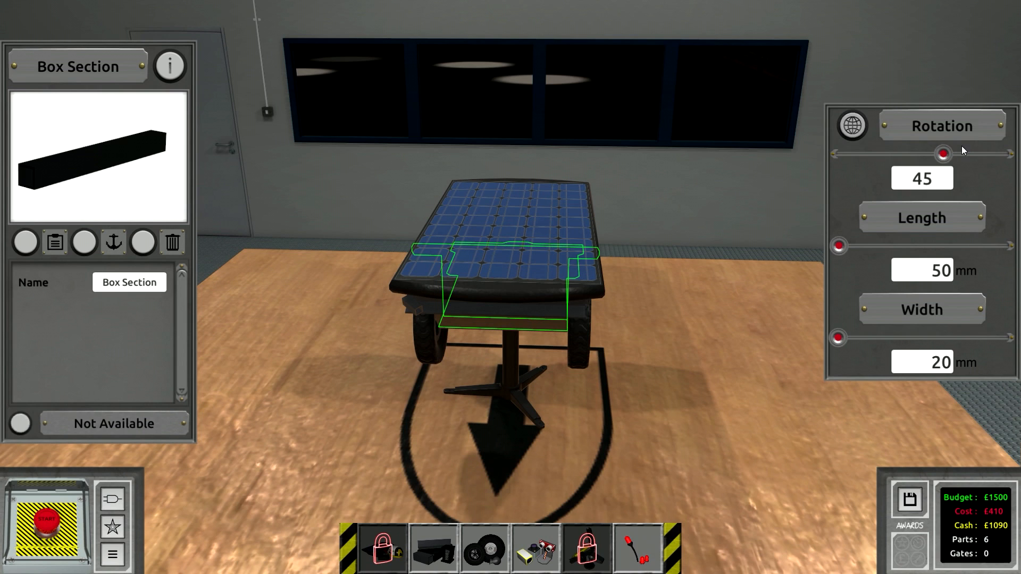
pyautogui.moveTo(943, 153); pyautogui.dragTo(902, 154)
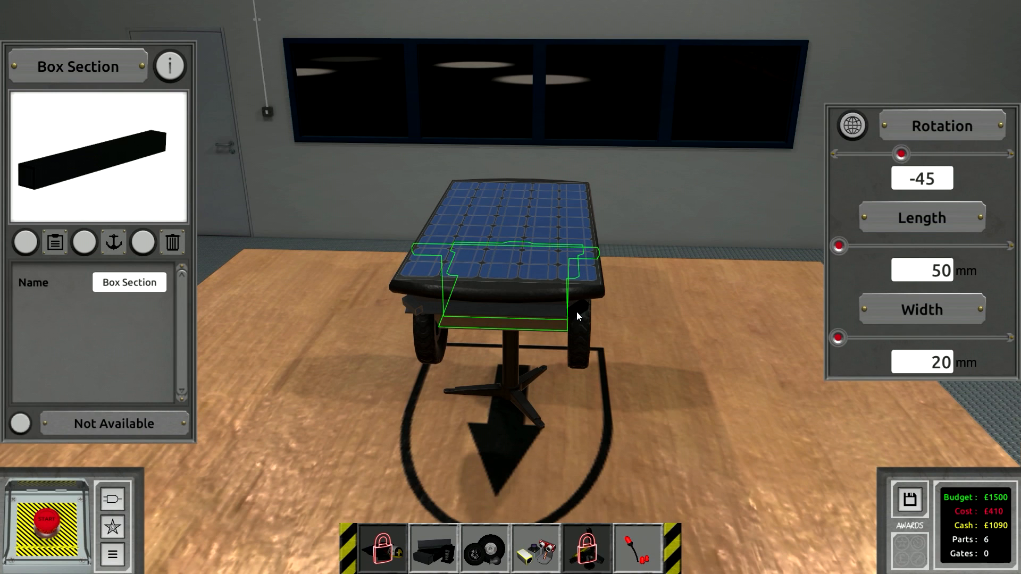
# Step: Add a Light Sensor and tilt it to about -10°
pyautogui.click(534, 549)
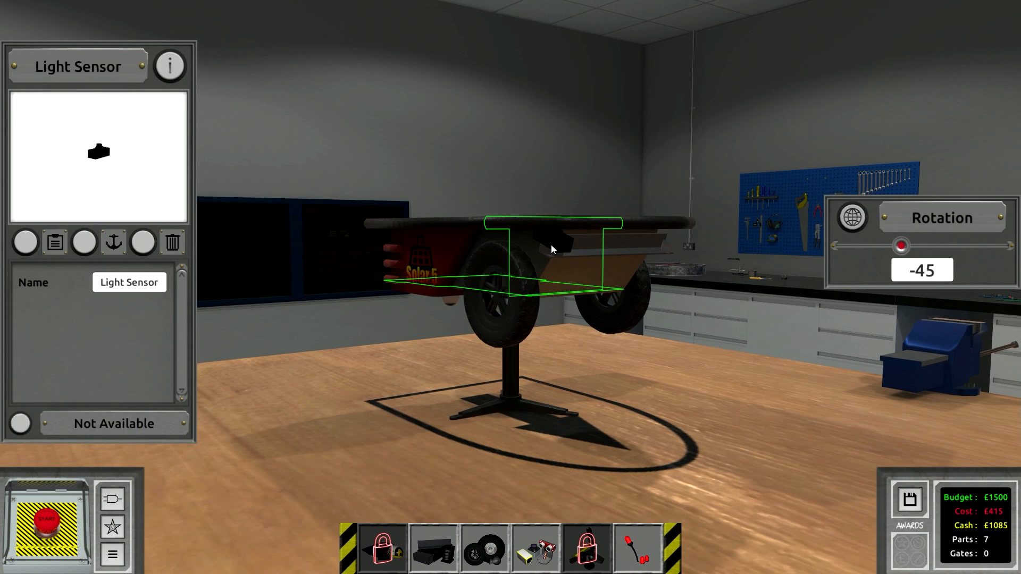
pyautogui.moveTo(902, 245); pyautogui.dragTo(919, 245)
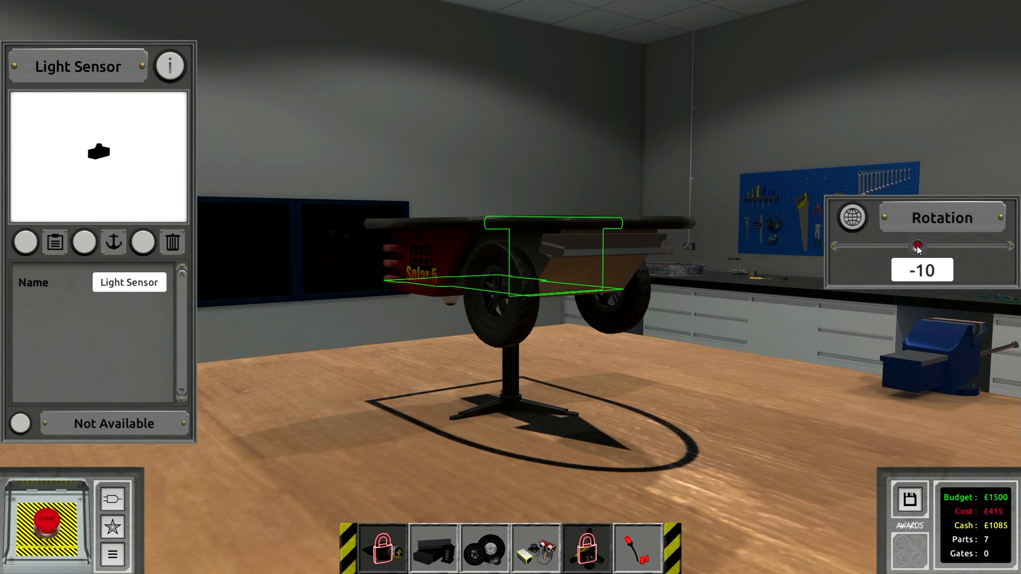
pyautogui.moveTo(919, 246); pyautogui.dragTo(921, 246)
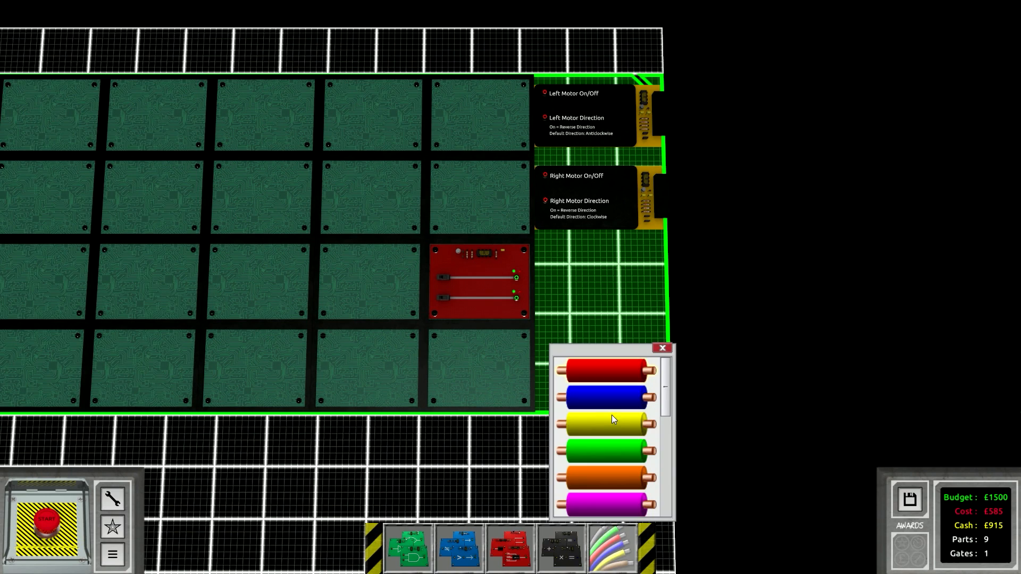
# Step: Wire the Dual Switch output to the Right Motor On/Off input
pyautogui.click(661, 348)
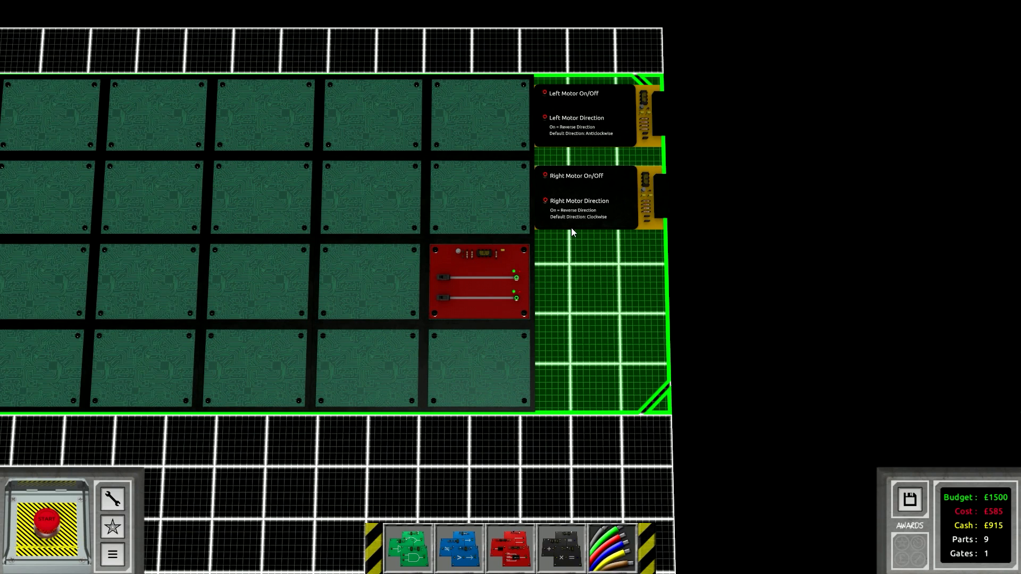
pyautogui.moveTo(516, 278); pyautogui.dragTo(550, 182)
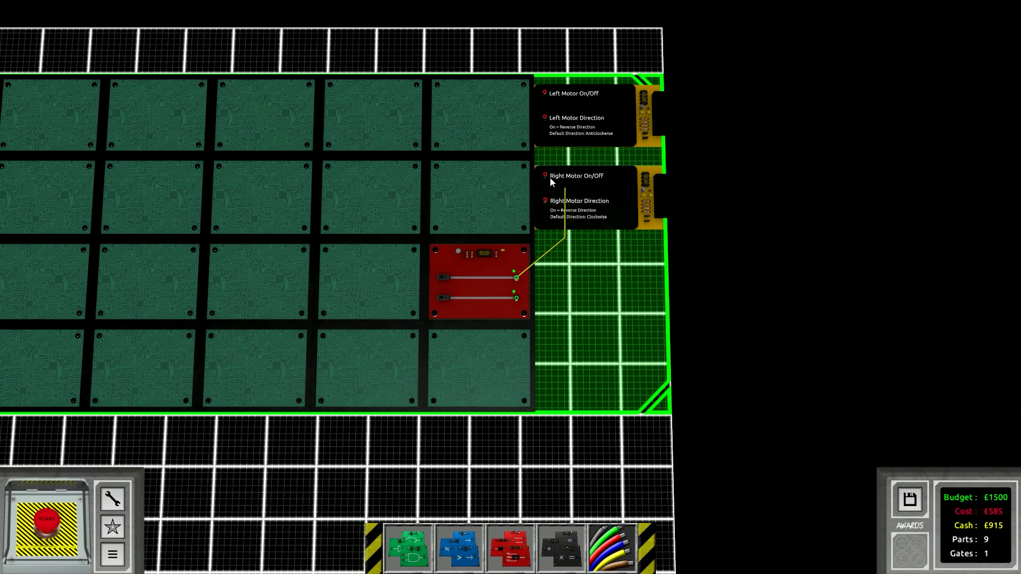
pyautogui.moveTo(549, 284)
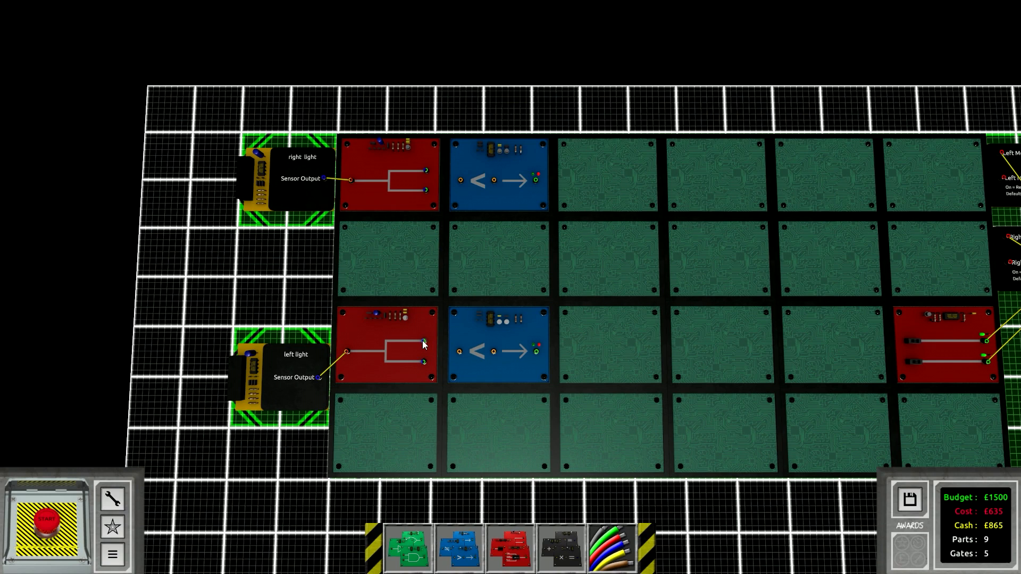
# Step: Cross-feed right and left light readings into the less-than gates, then route a result to motor direction
pyautogui.moveTo(424, 345); pyautogui.dragTo(459, 181)
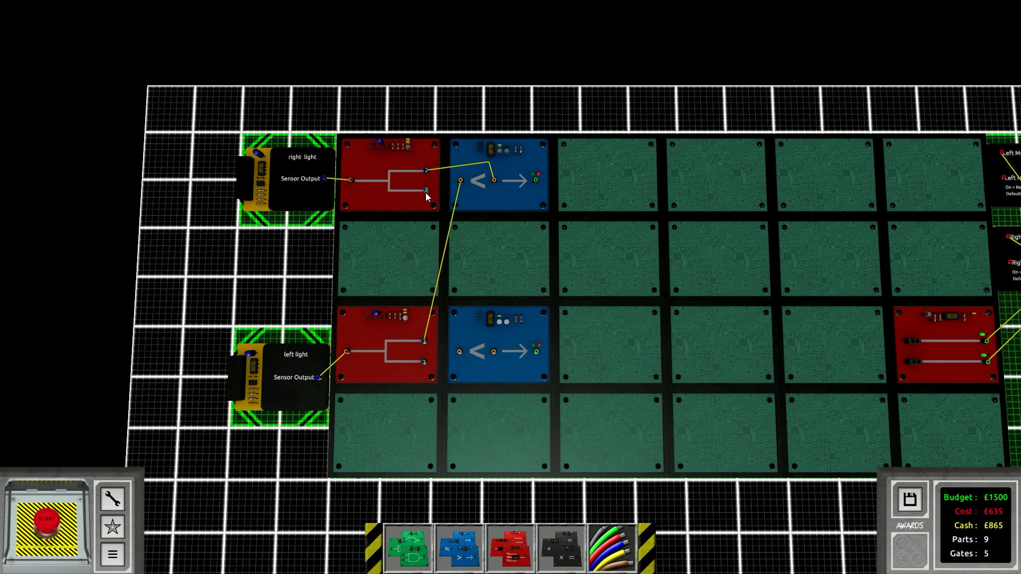
pyautogui.moveTo(427, 191); pyautogui.dragTo(461, 355)
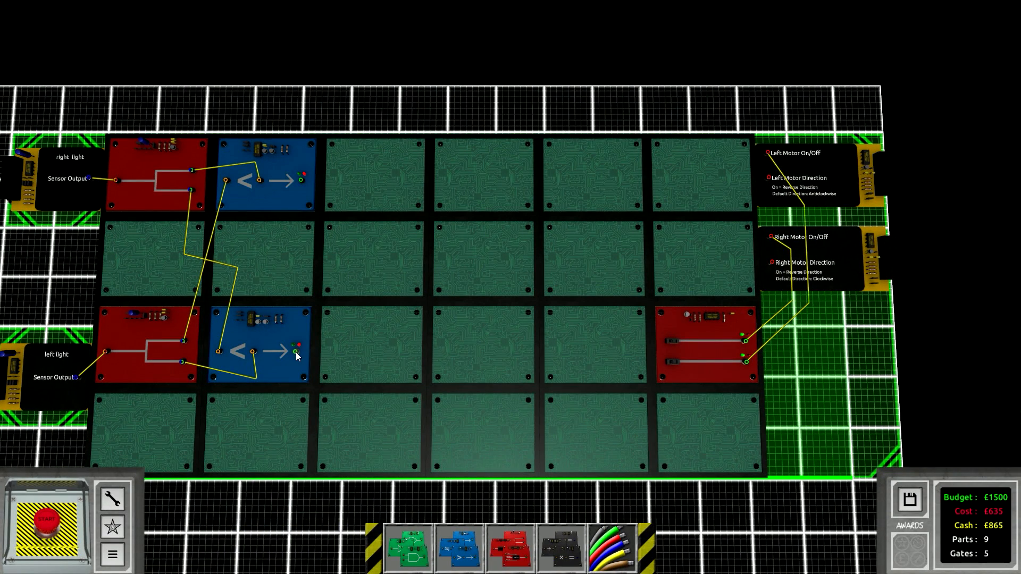
pyautogui.moveTo(502, 278)
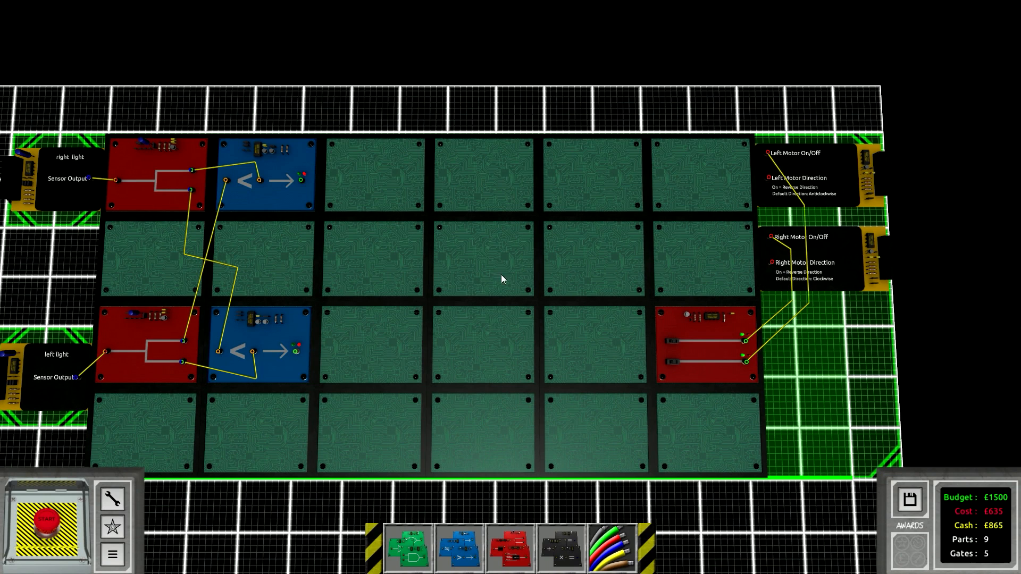
pyautogui.moveTo(296, 352); pyautogui.dragTo(767, 179)
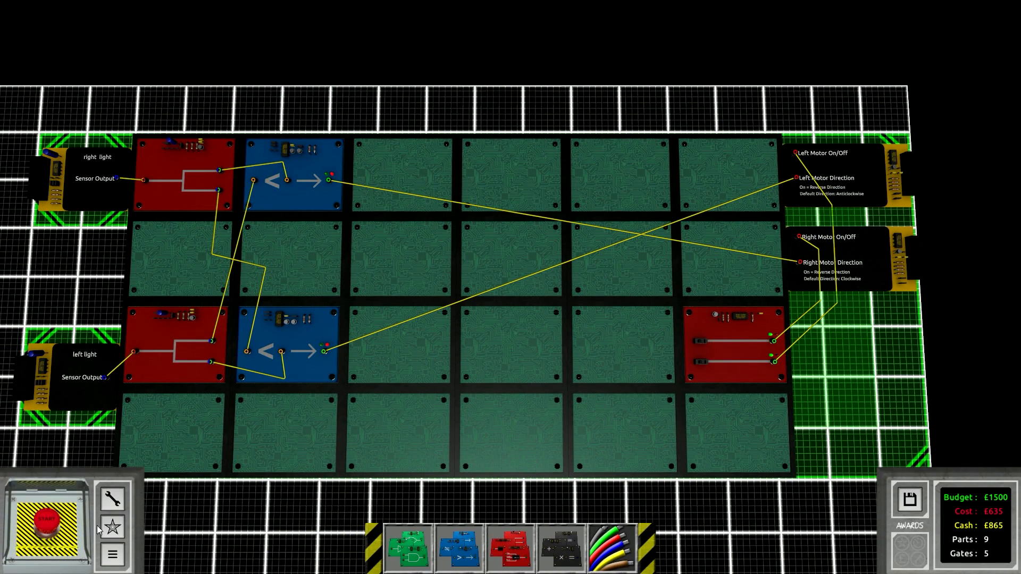
# Step: Add readouts named Right and Left to the light sensor outputs
pyautogui.click(44, 522)
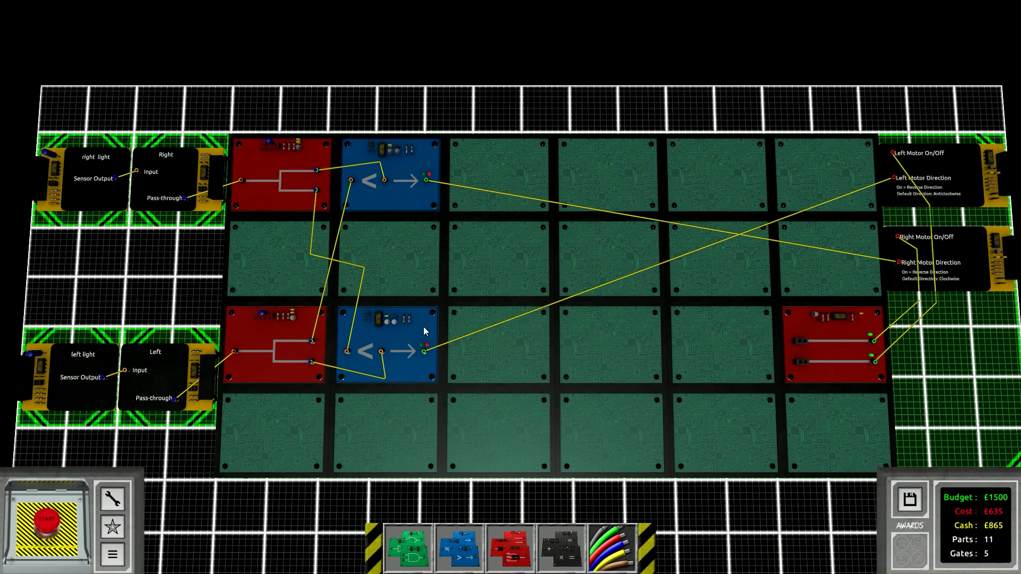
# Step: Delete the lower signal splitter and place a Clamp gate on the board
pyautogui.click(273, 345)
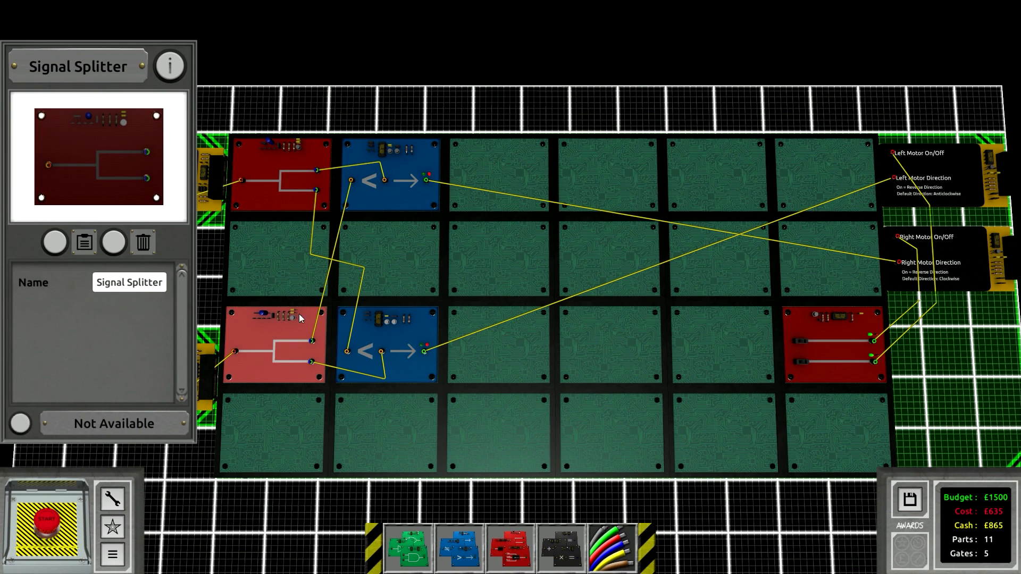
pyautogui.click(143, 242)
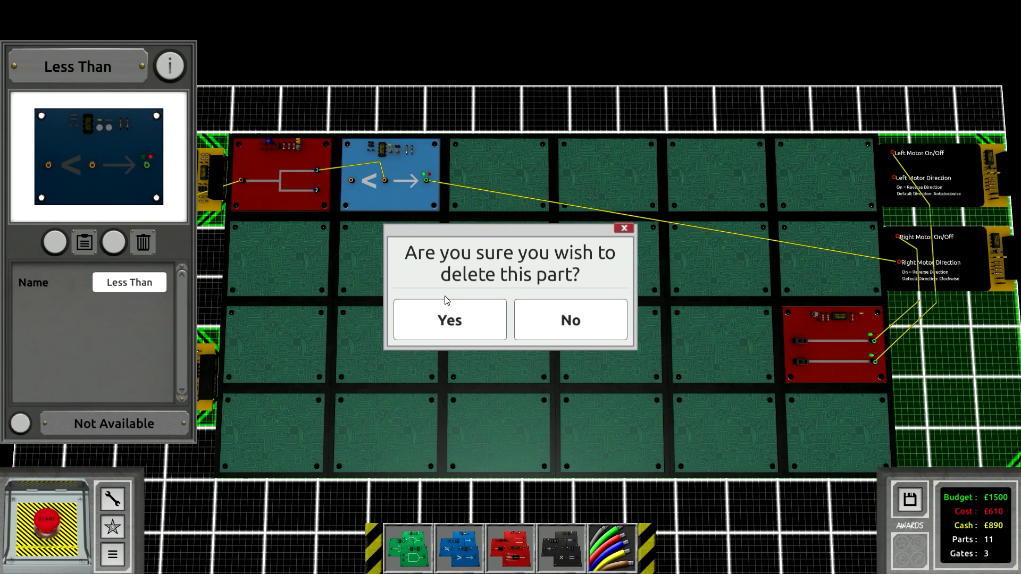
pyautogui.click(449, 320)
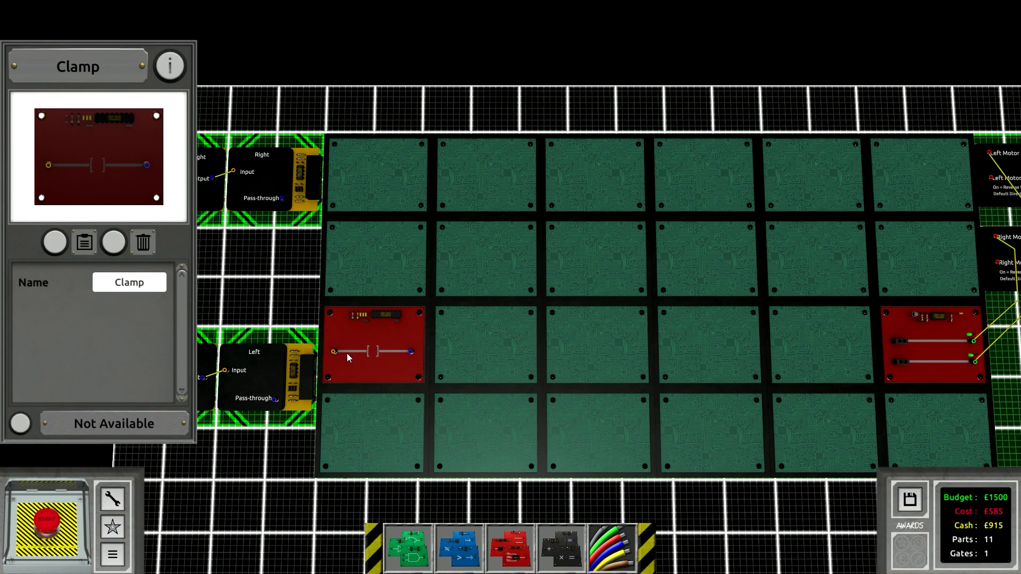
pyautogui.moveTo(355, 366)
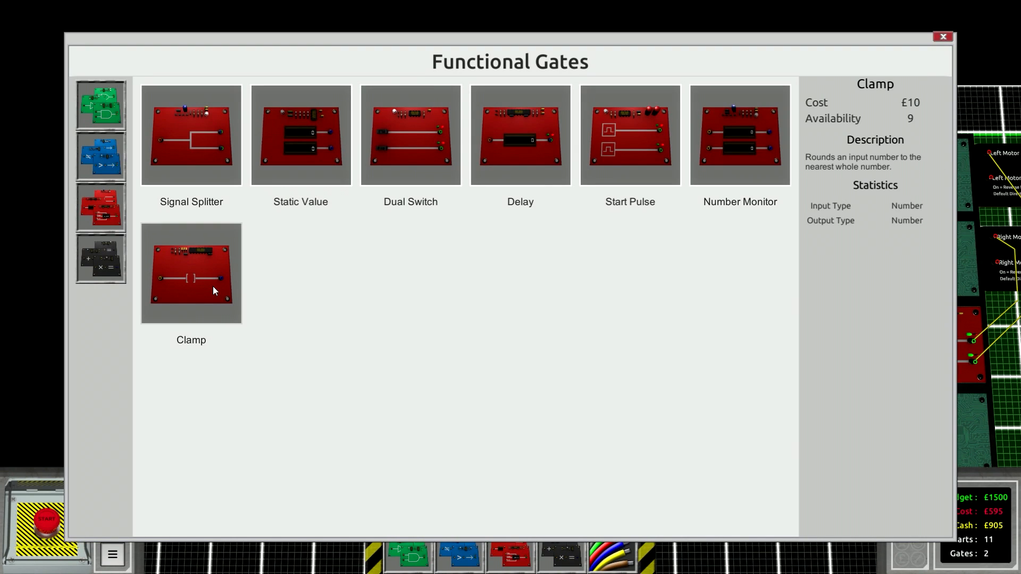
pyautogui.click(943, 35)
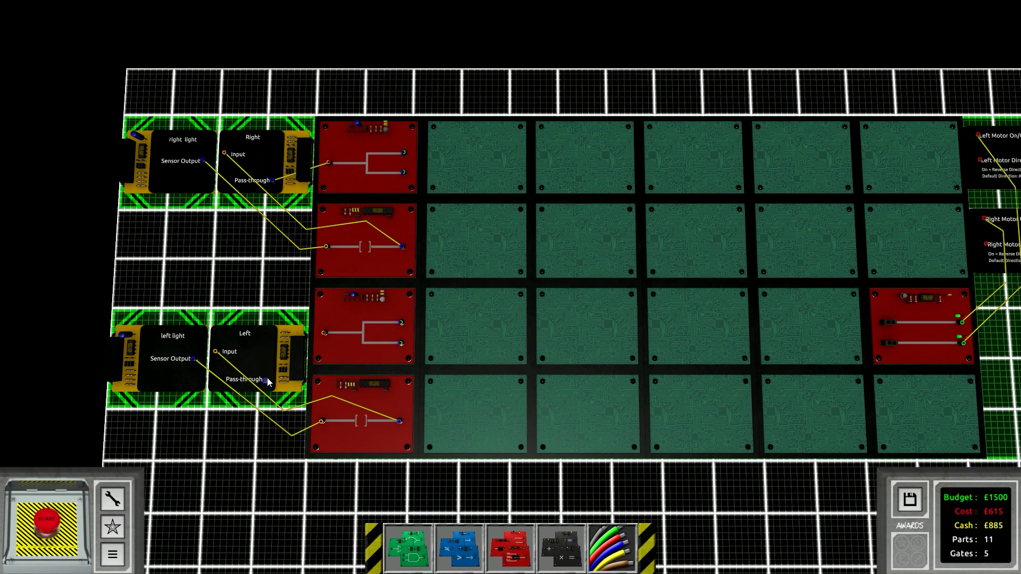
# Step: Place a Less Than gate from Comparison Gates, then start a test run
pyautogui.click(458, 547)
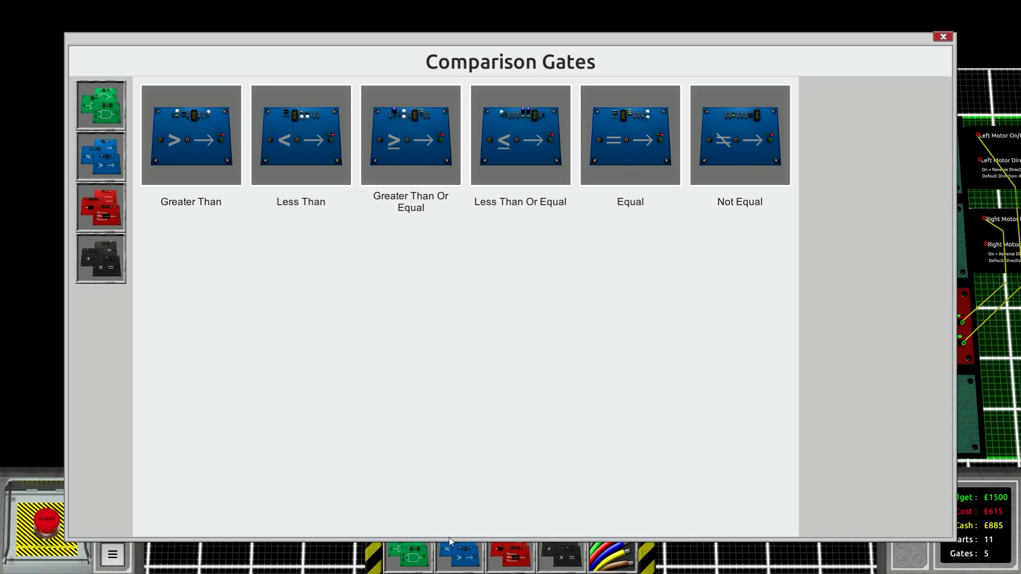
pyautogui.click(300, 134)
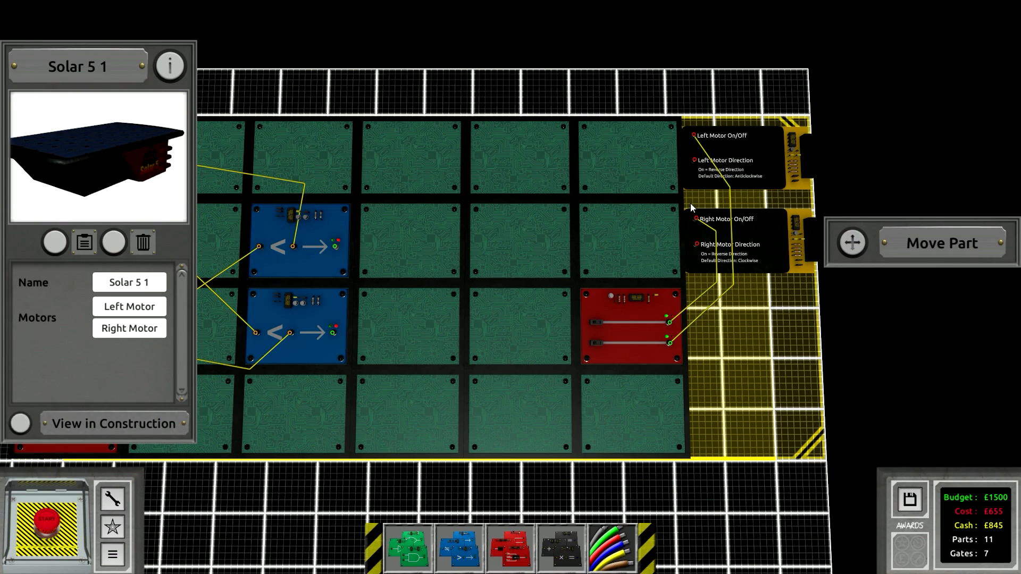
pyautogui.moveTo(695, 252)
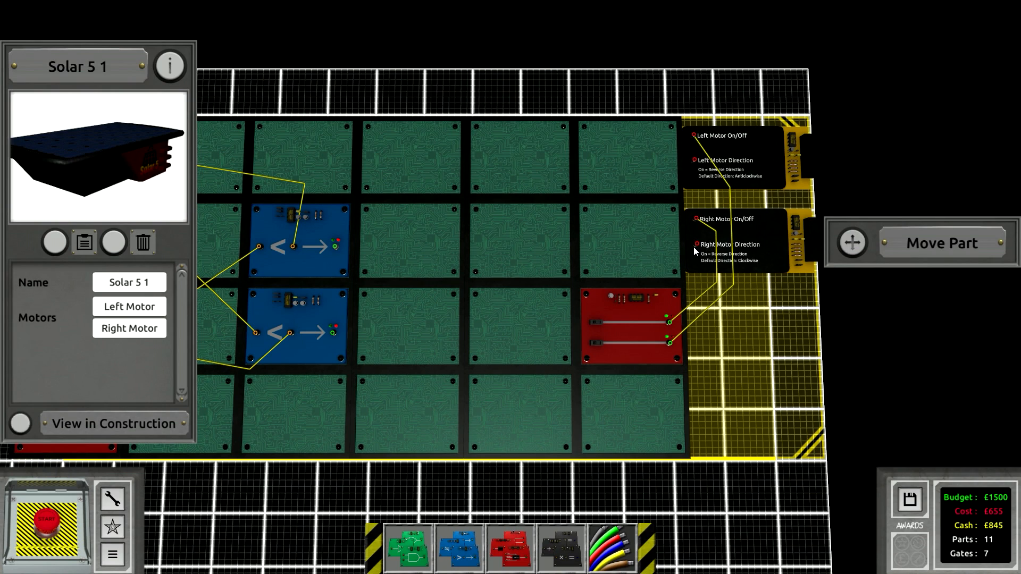
pyautogui.moveTo(696, 253)
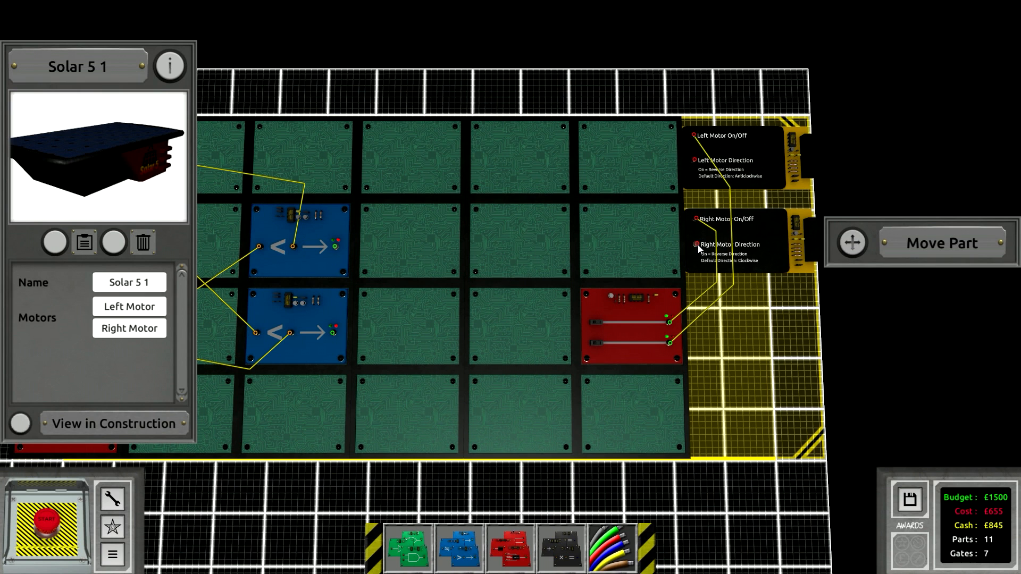
pyautogui.moveTo(697, 242)
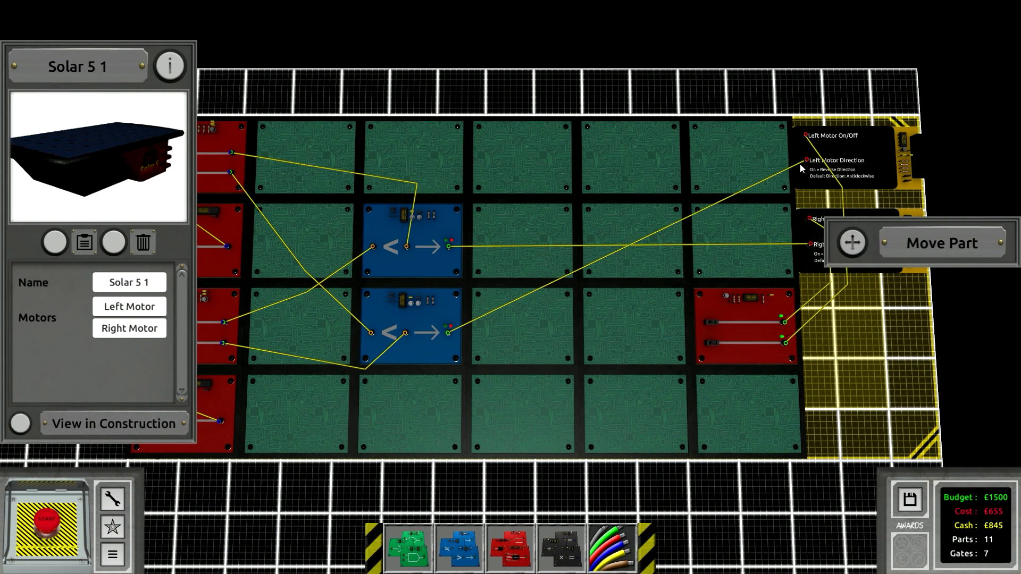
pyautogui.click(48, 526)
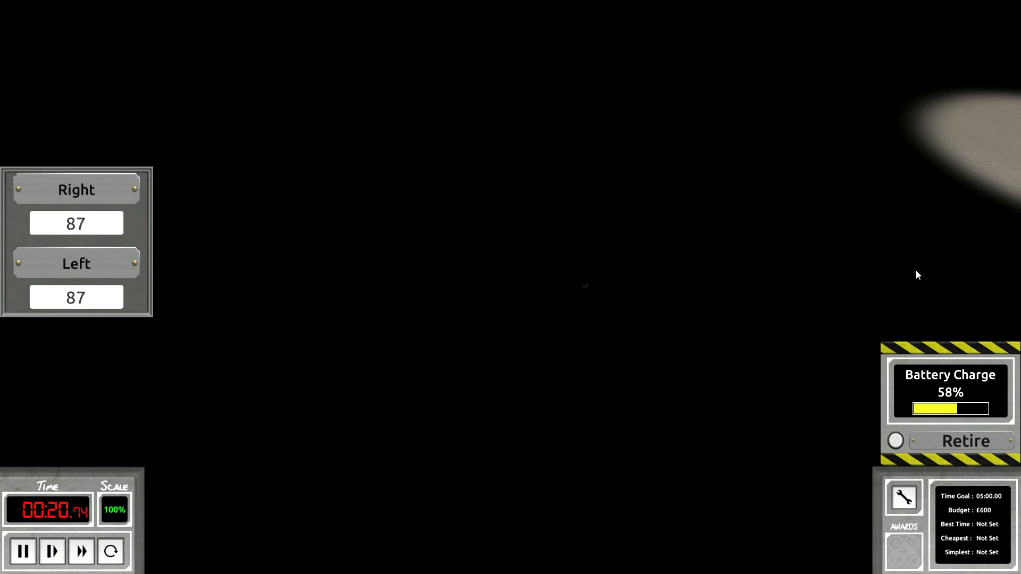
pyautogui.moveTo(778, 247)
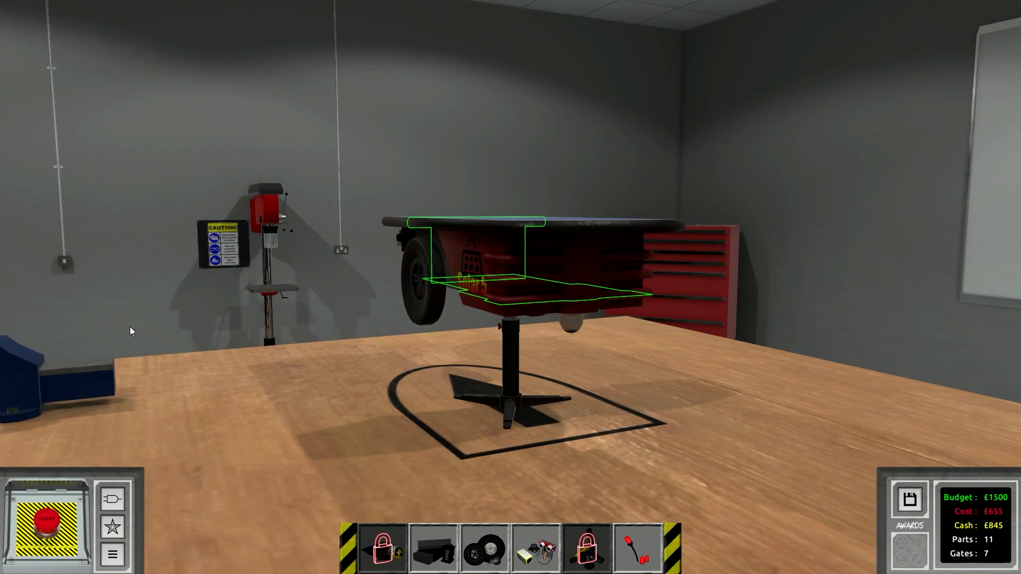
# Step: Attach a Light Sensor to the robot's back and name it 'rear'
pyautogui.click(536, 547)
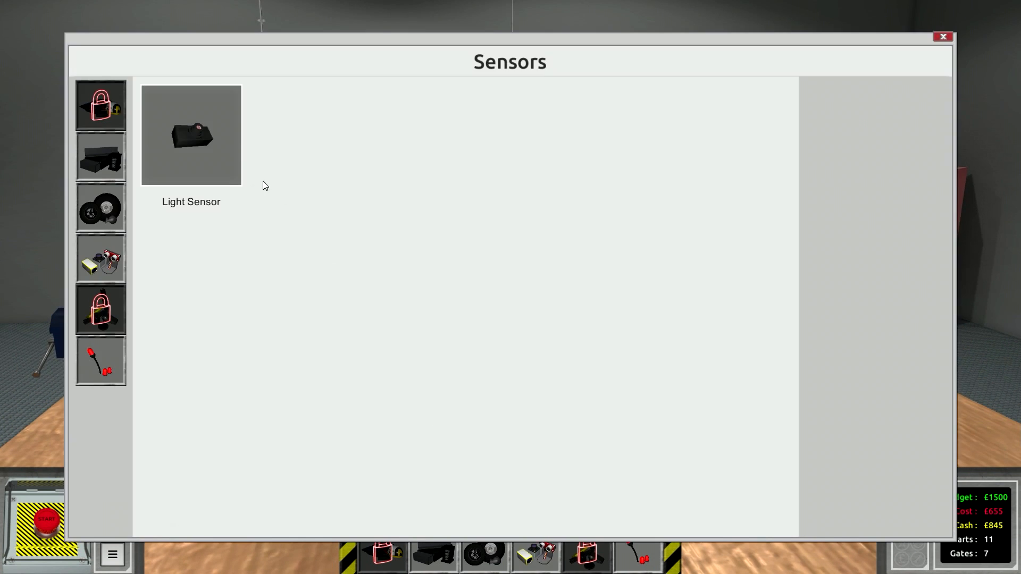
pyautogui.click(190, 134)
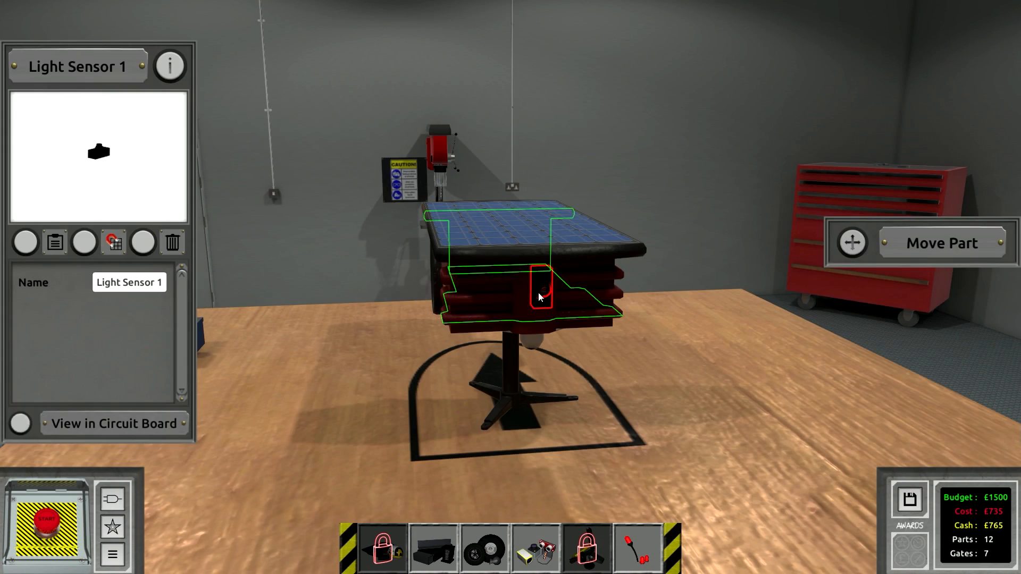
pyautogui.write('rear')
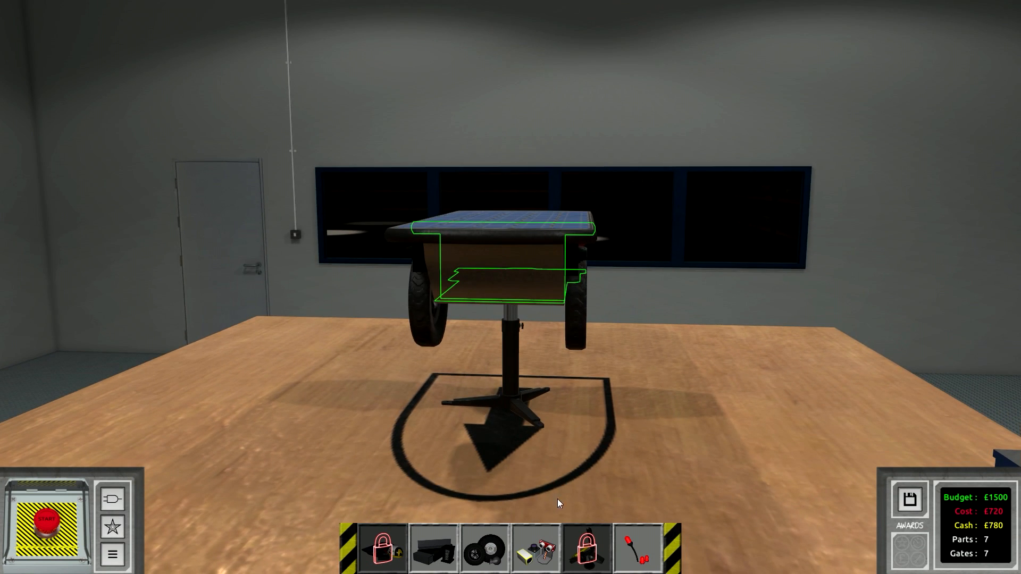
pyautogui.click(536, 549)
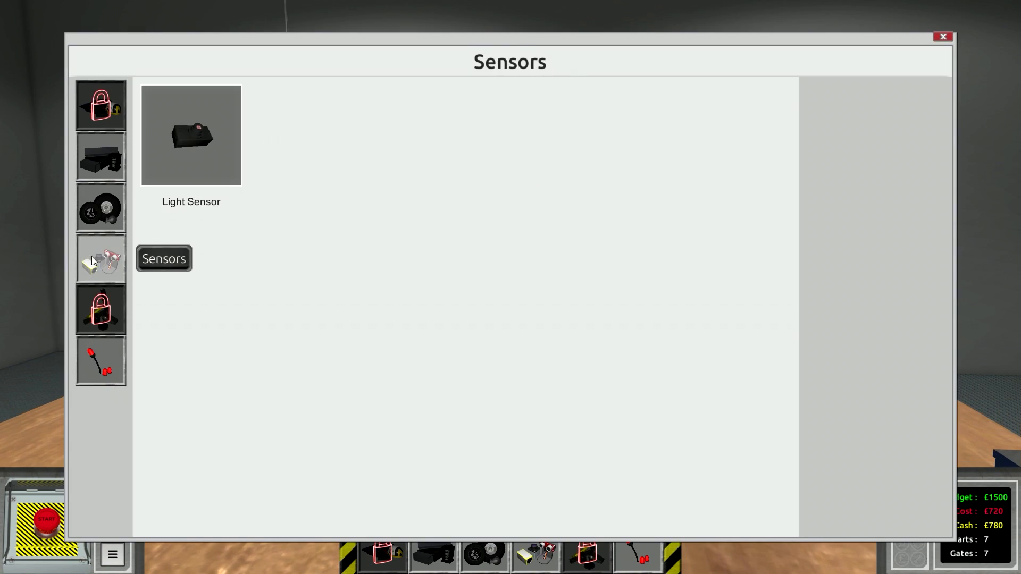
pyautogui.moveTo(93, 255)
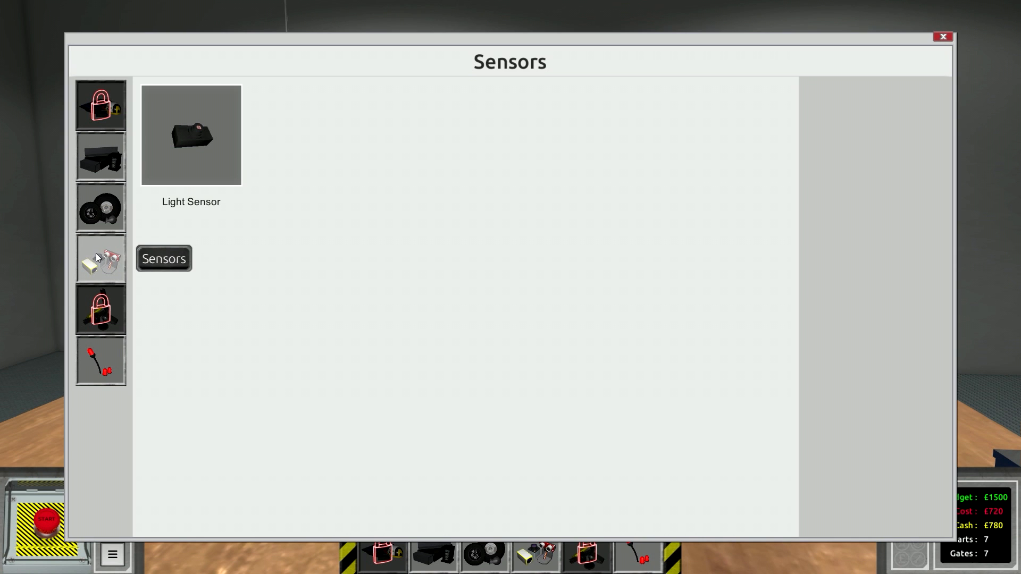
pyautogui.moveTo(109, 240)
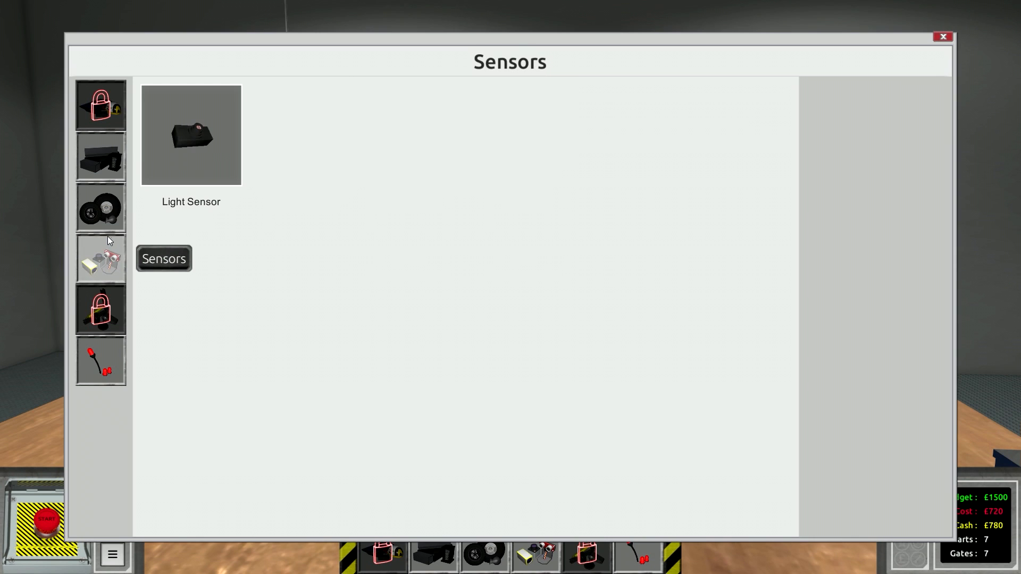
# Step: Delete the old Greater Than gate, then place an adder gate and the rear light sensor
pyautogui.click(943, 36)
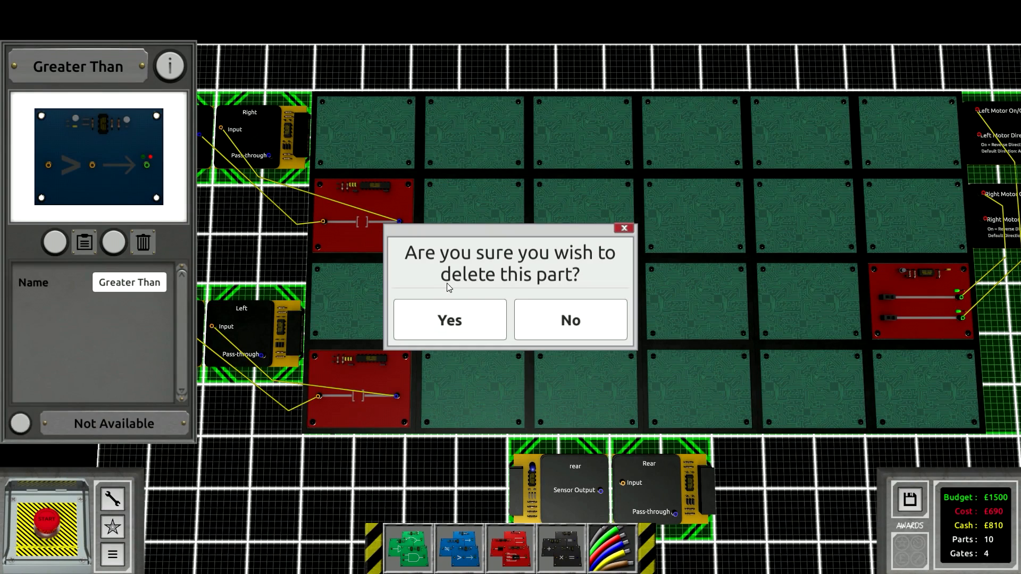
pyautogui.click(449, 320)
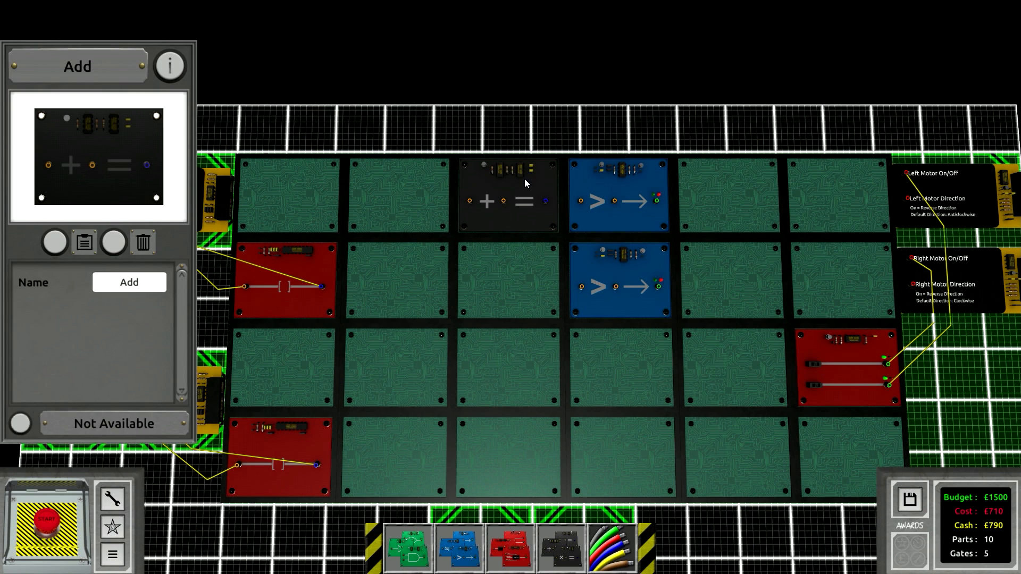
pyautogui.click(508, 281)
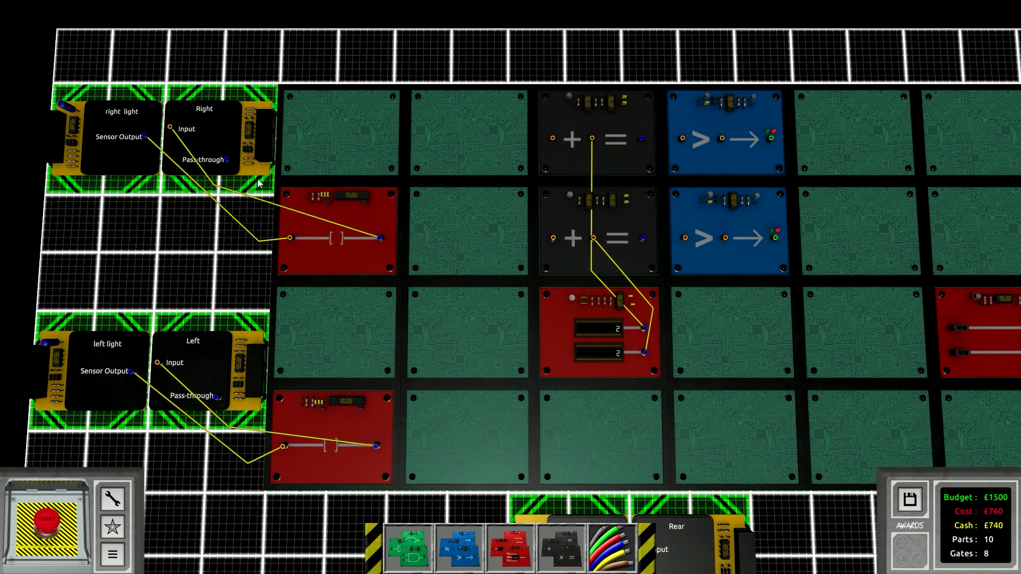
pyautogui.click(338, 132)
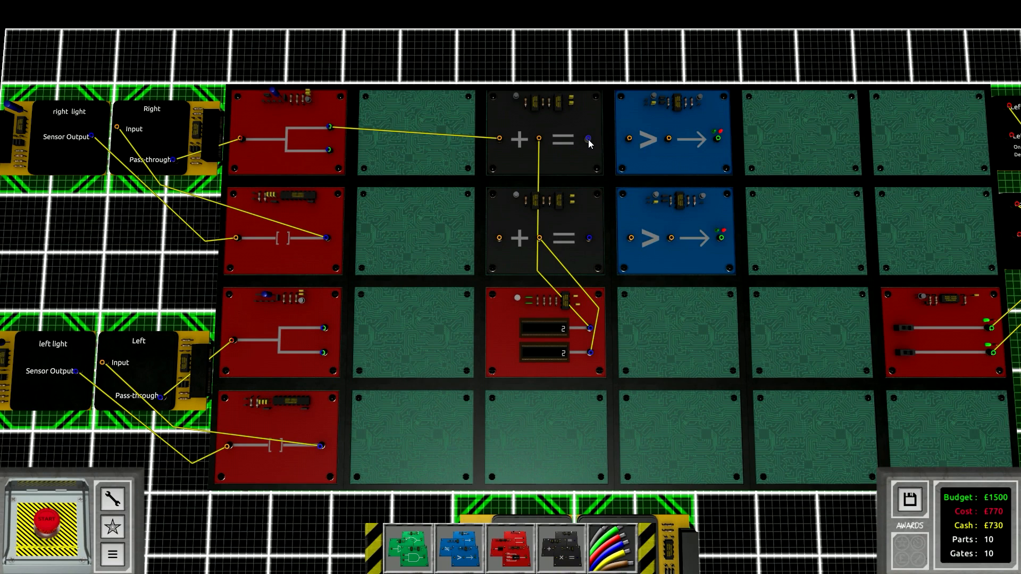
pyautogui.moveTo(665, 140)
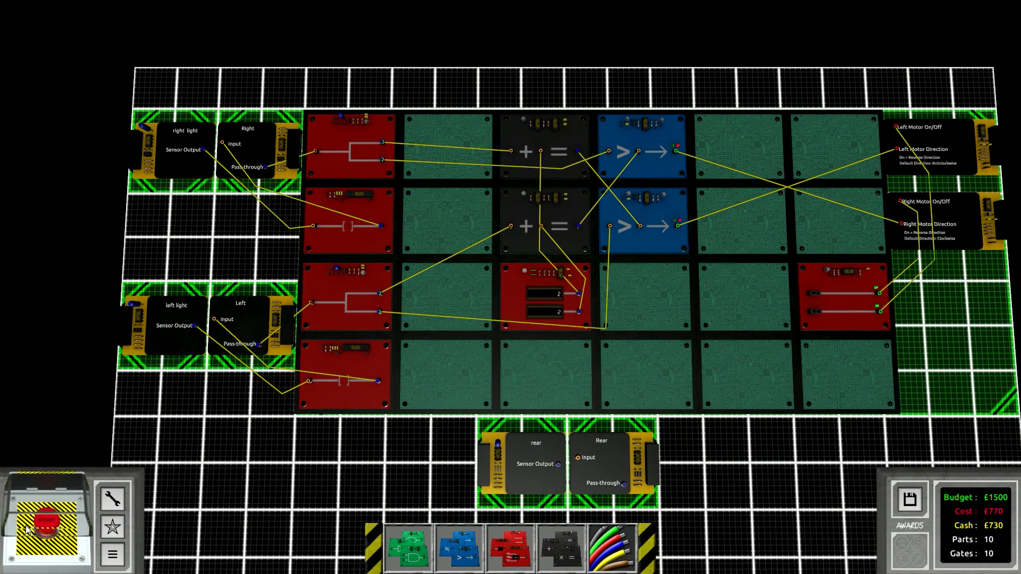
# Step: Launch a new simulation run of the Solar 5 robot in the light-seeking arena
pyautogui.click(44, 524)
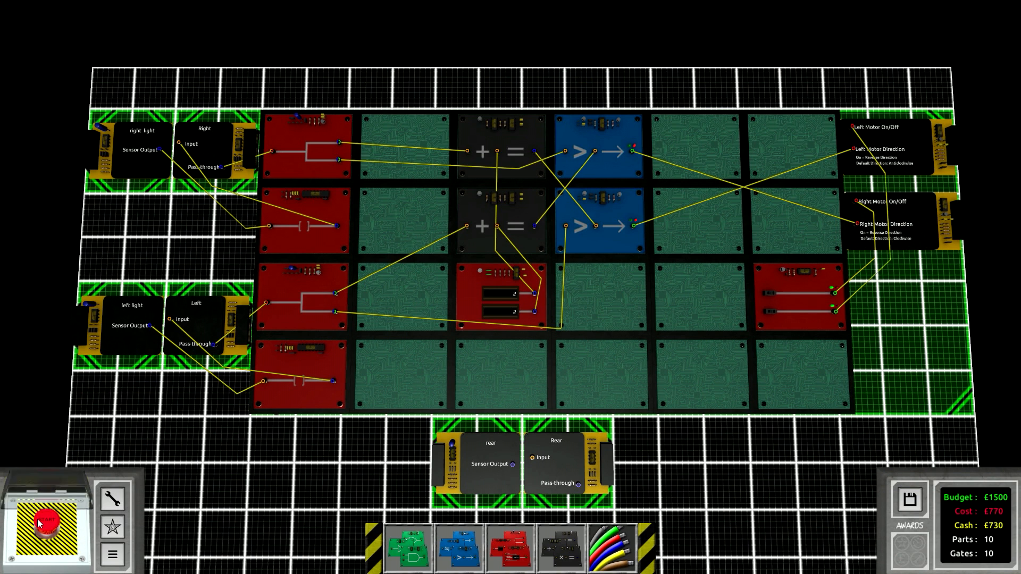
pyautogui.click(41, 524)
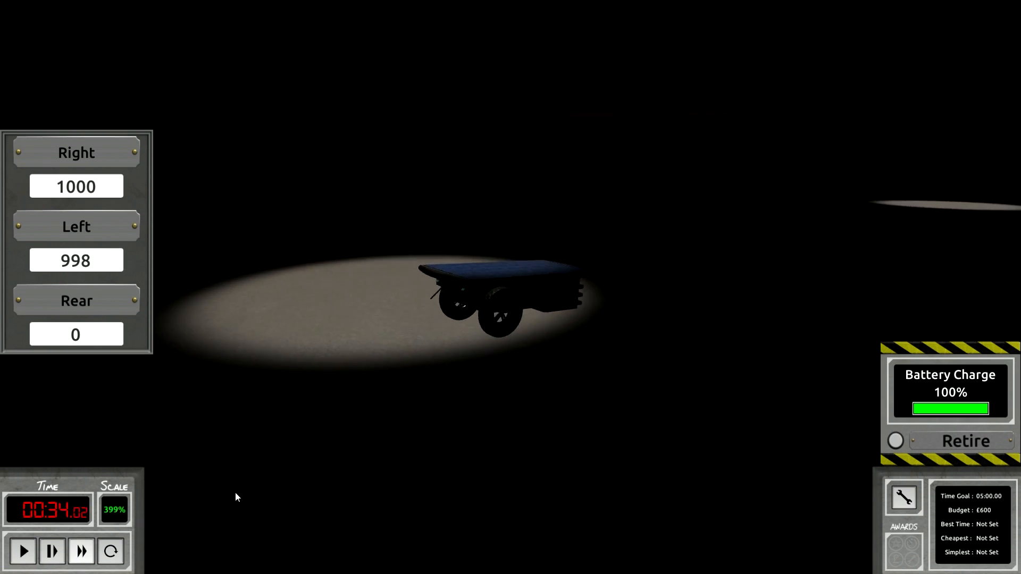
# Step: Return to construction and add another comparison gate to the circuit board
pyautogui.click(23, 551)
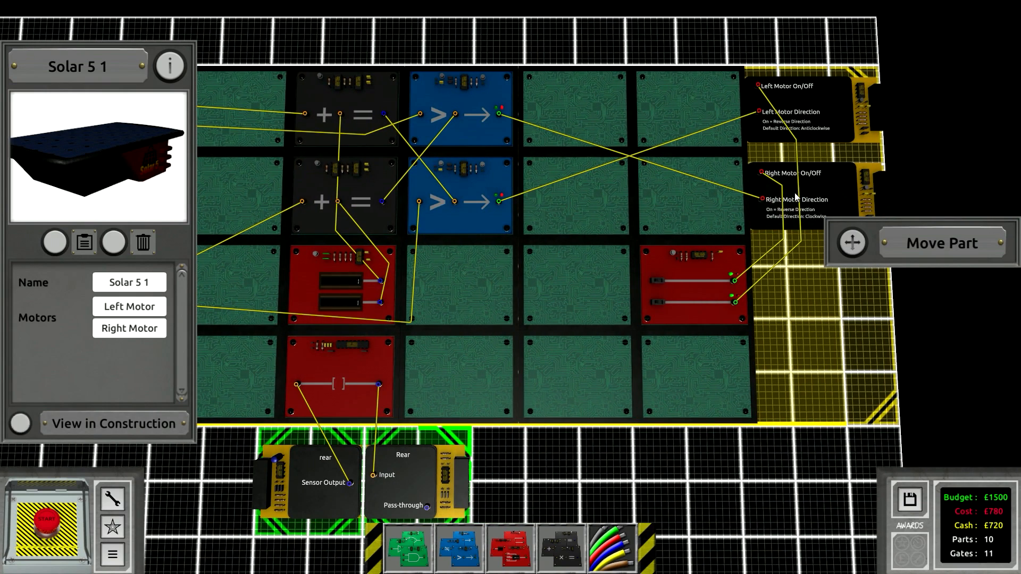
pyautogui.moveTo(459, 549)
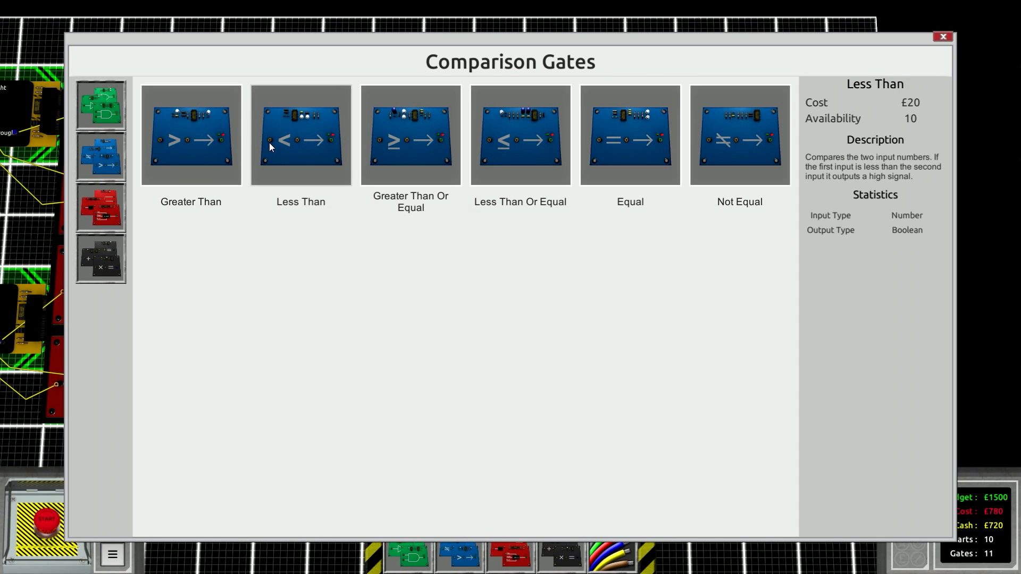
pyautogui.click(191, 135)
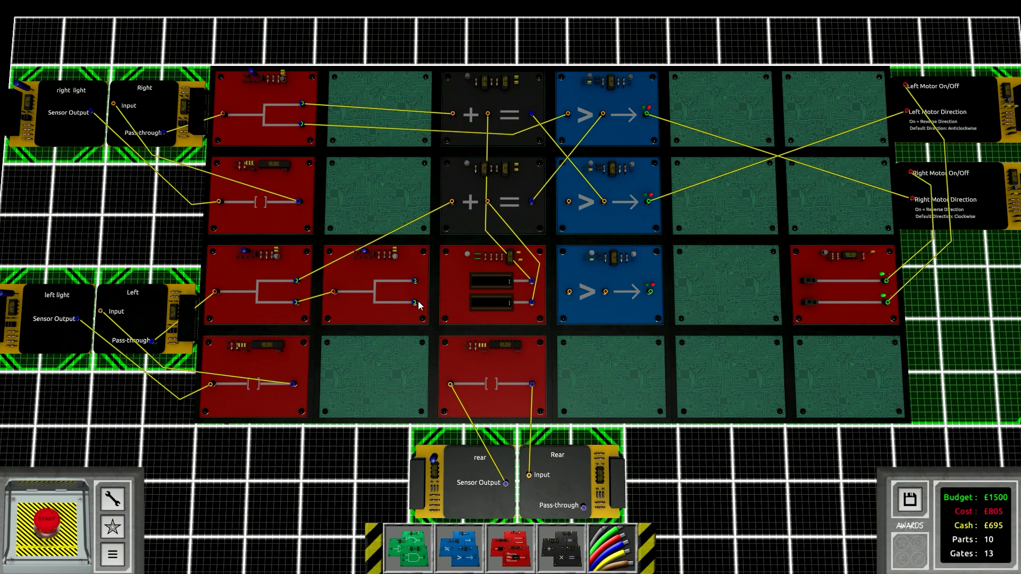
pyautogui.moveTo(464, 315)
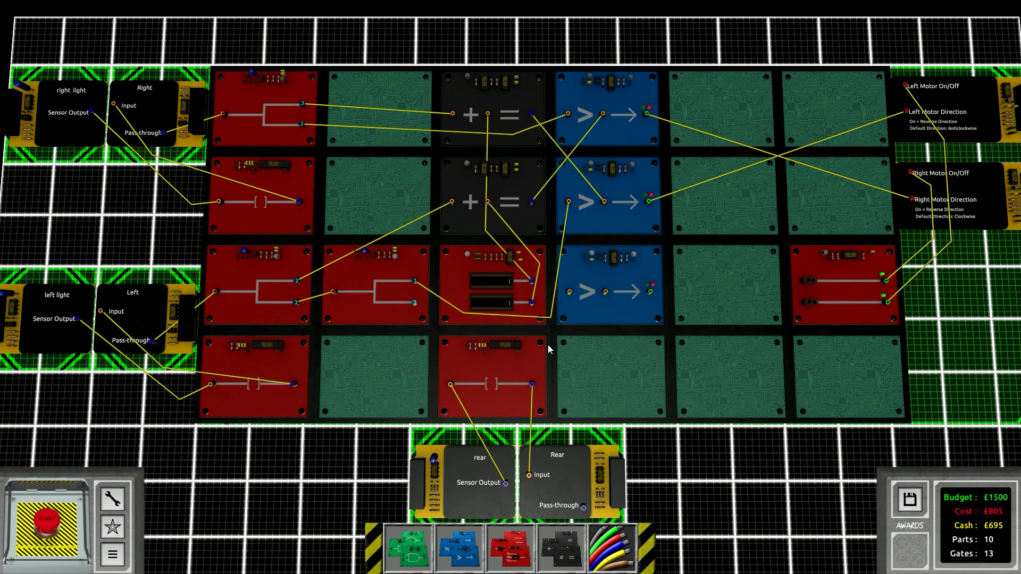
pyautogui.scroll(-3)
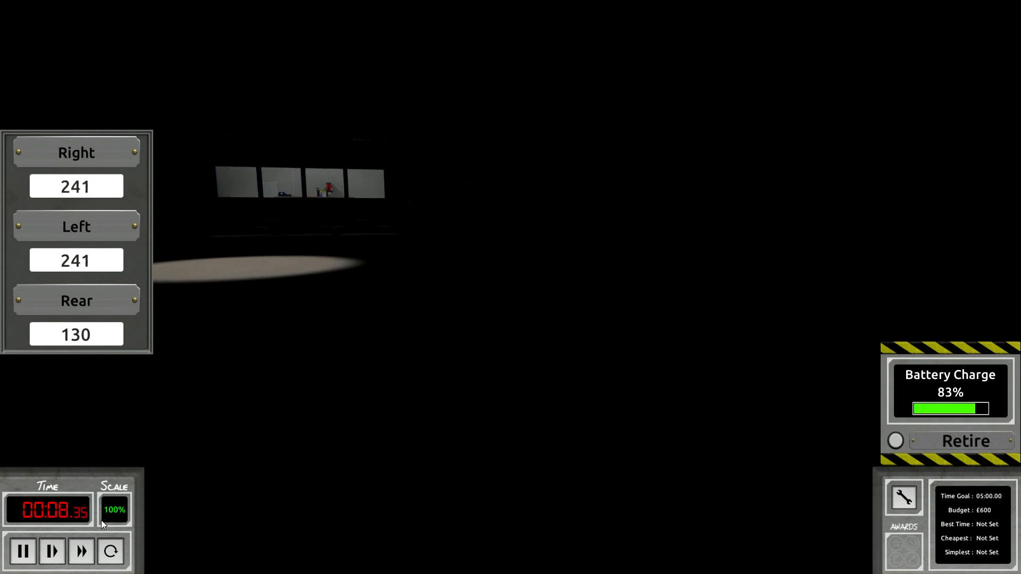
# Step: Speed up, pause and resume the simulation until Solar Search completes at 05:56.92
pyautogui.click(81, 551)
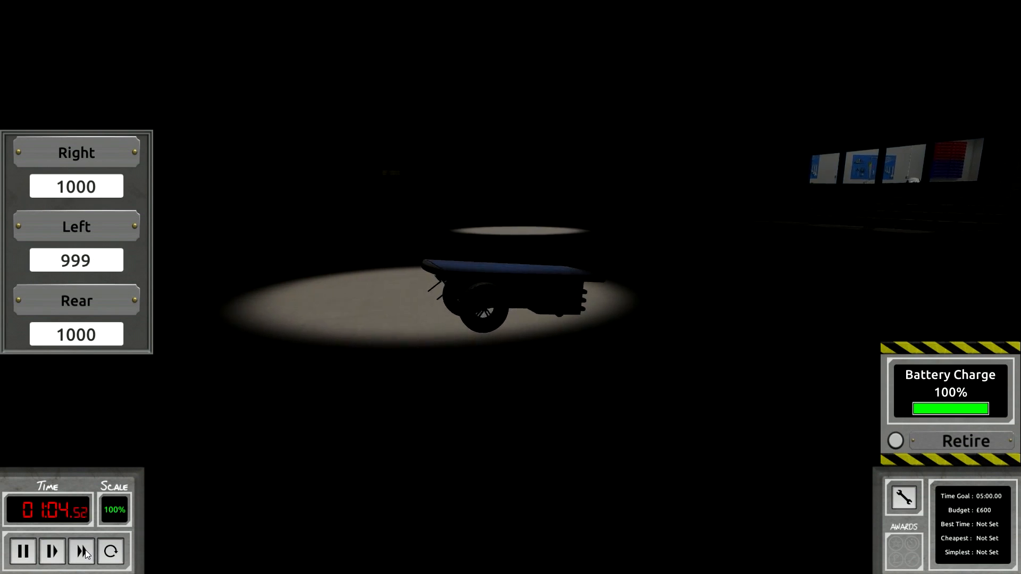
pyautogui.click(81, 551)
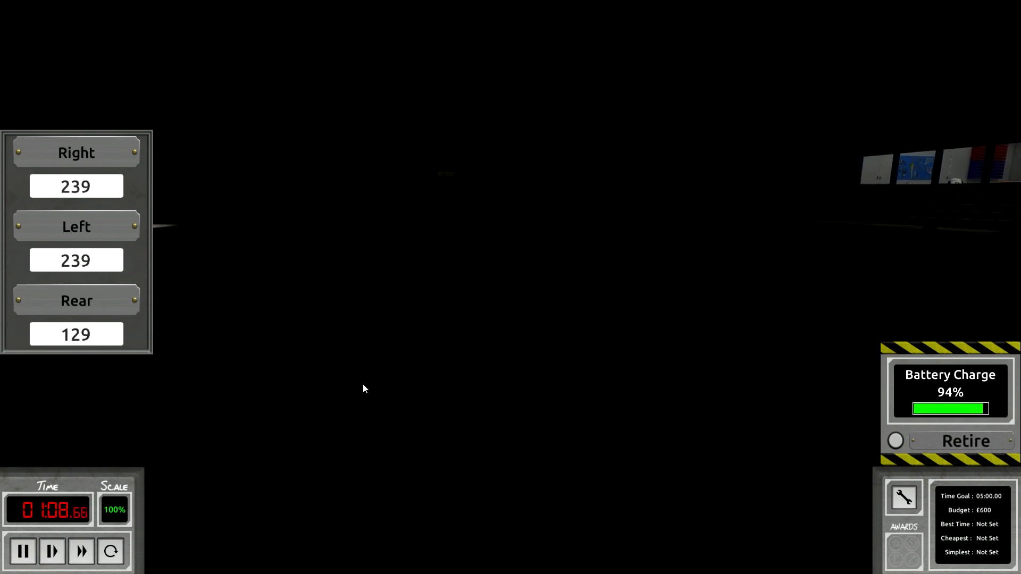
pyautogui.click(81, 552)
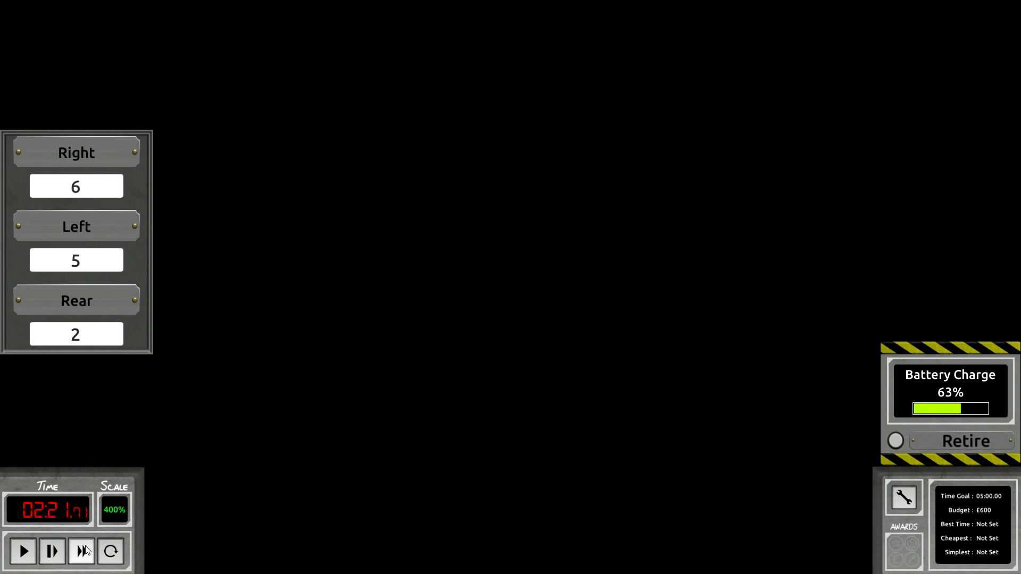
pyautogui.click(82, 551)
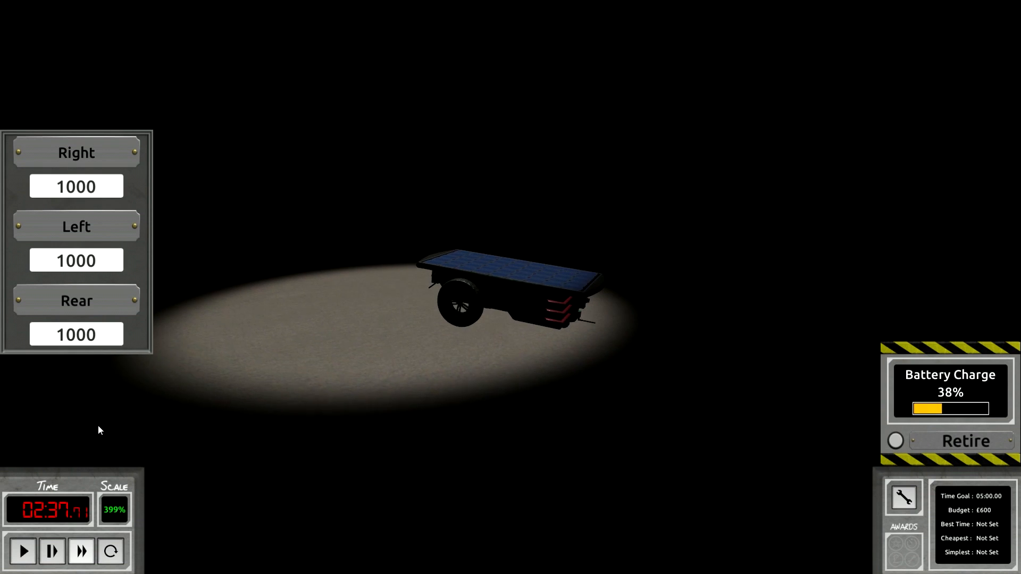
pyautogui.click(22, 551)
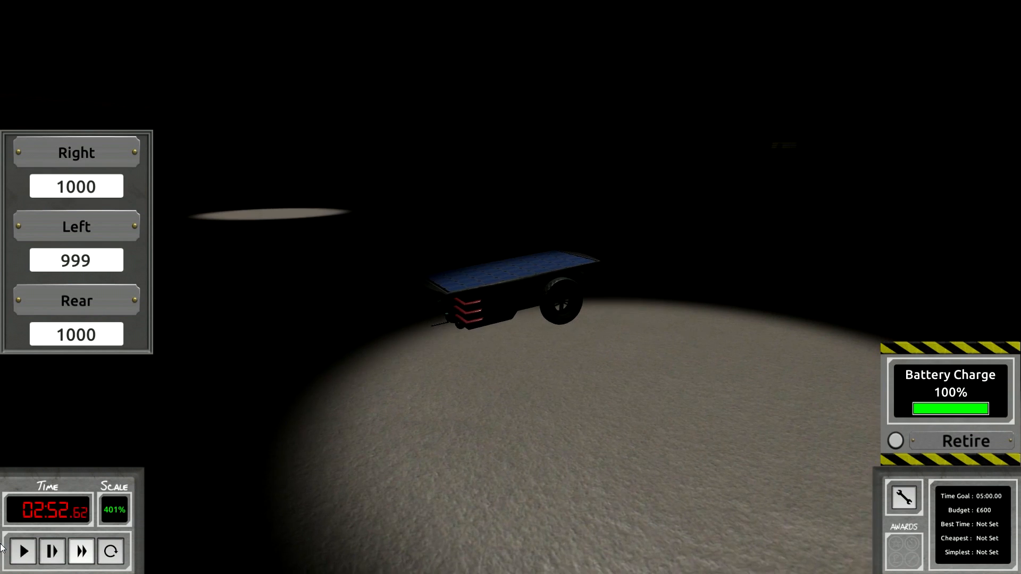
pyautogui.click(21, 551)
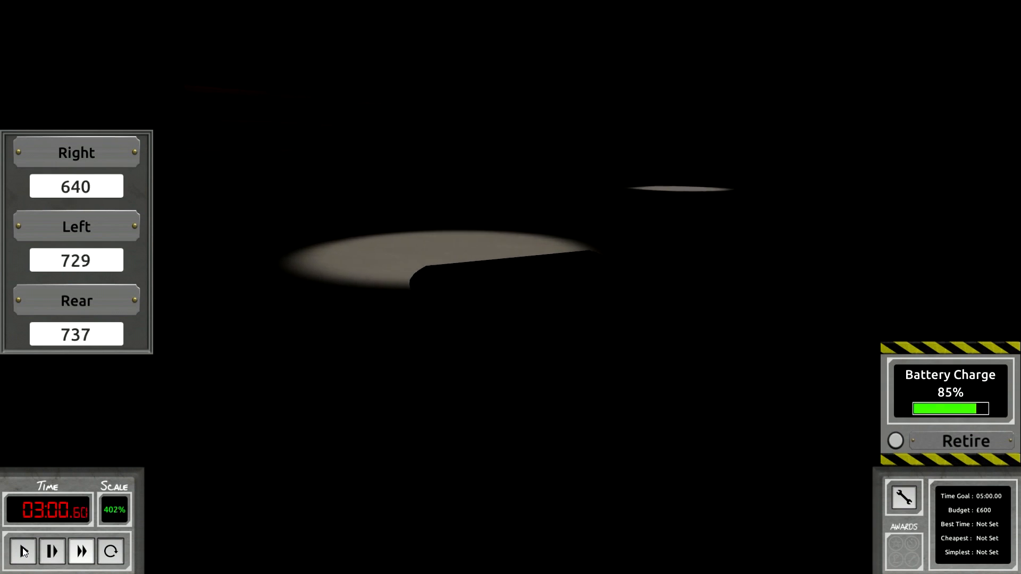
pyautogui.click(22, 551)
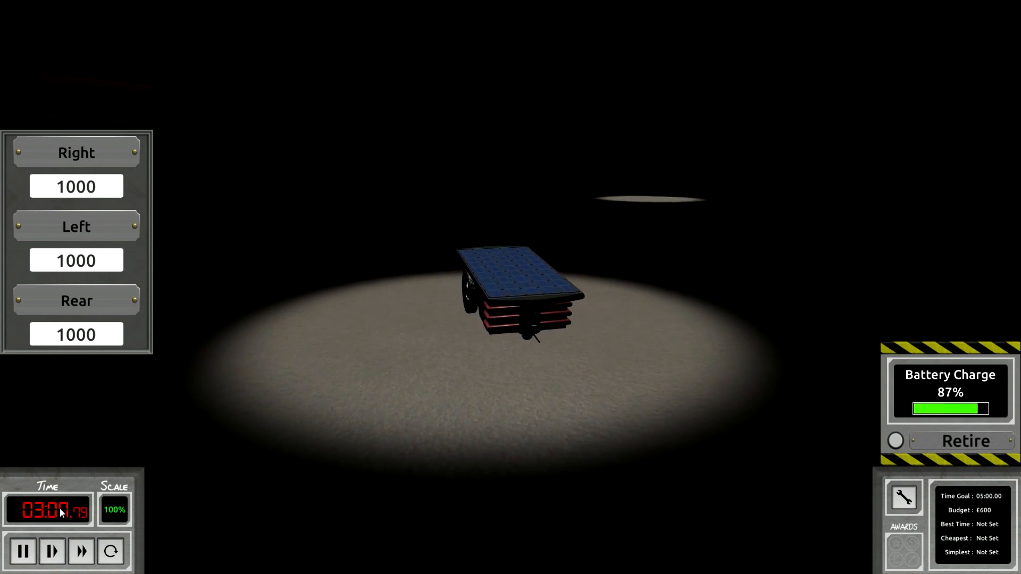
pyautogui.click(81, 552)
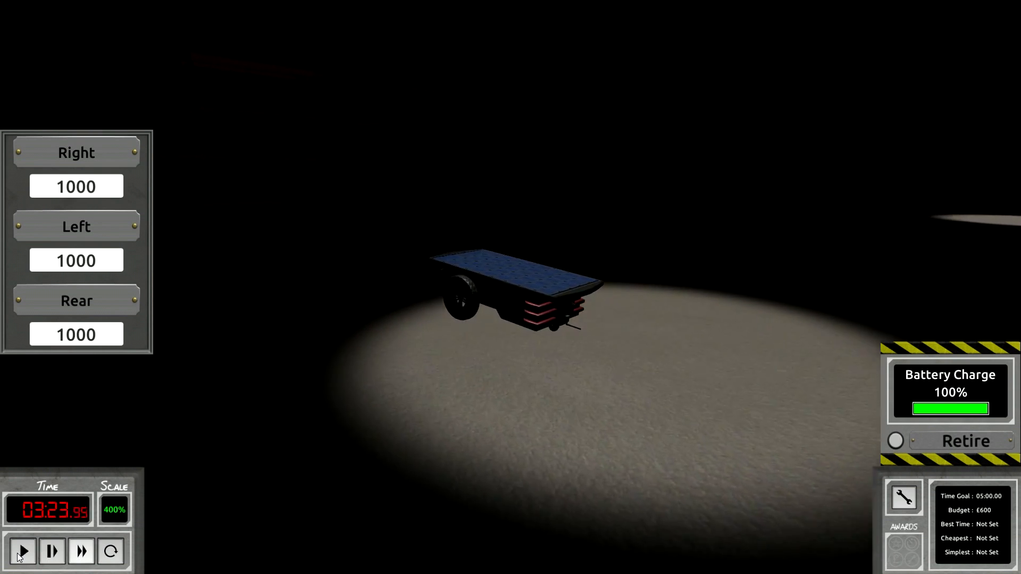
pyautogui.click(23, 551)
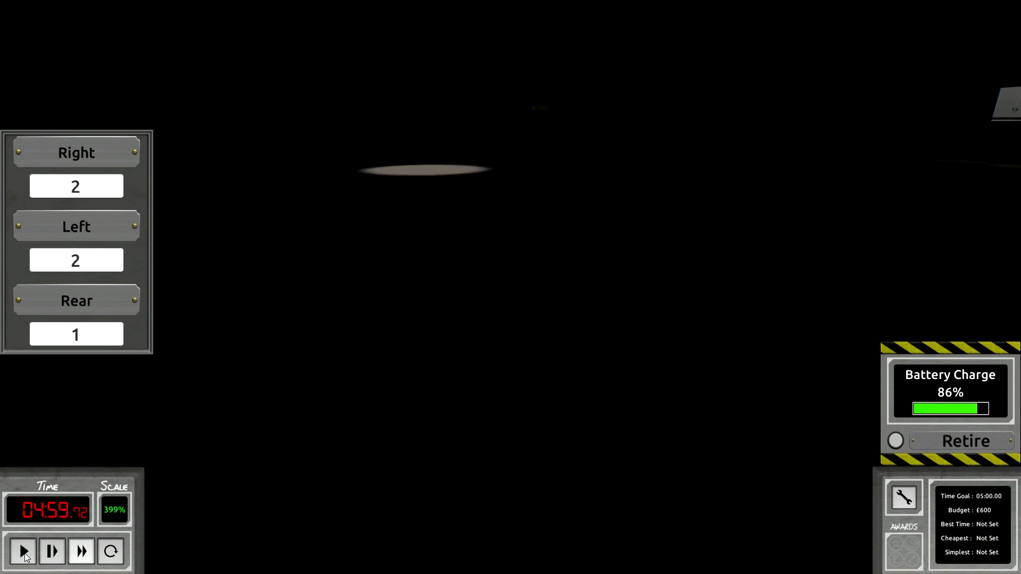
pyautogui.click(23, 551)
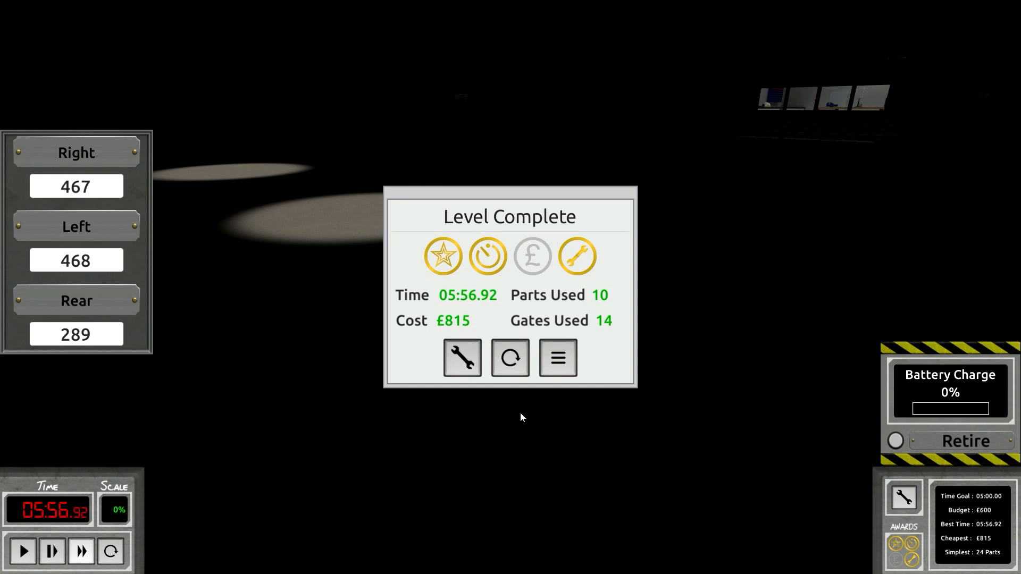
# Step: Exit the Level Complete results back to the fourteen-gate, £815 circuit board
pyautogui.click(462, 358)
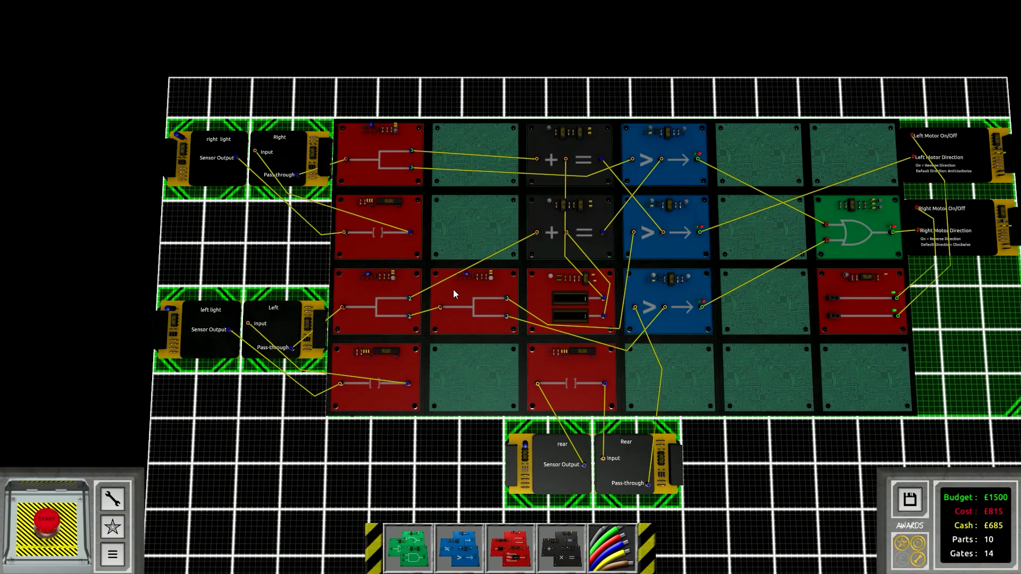
pyautogui.moveTo(249, 168)
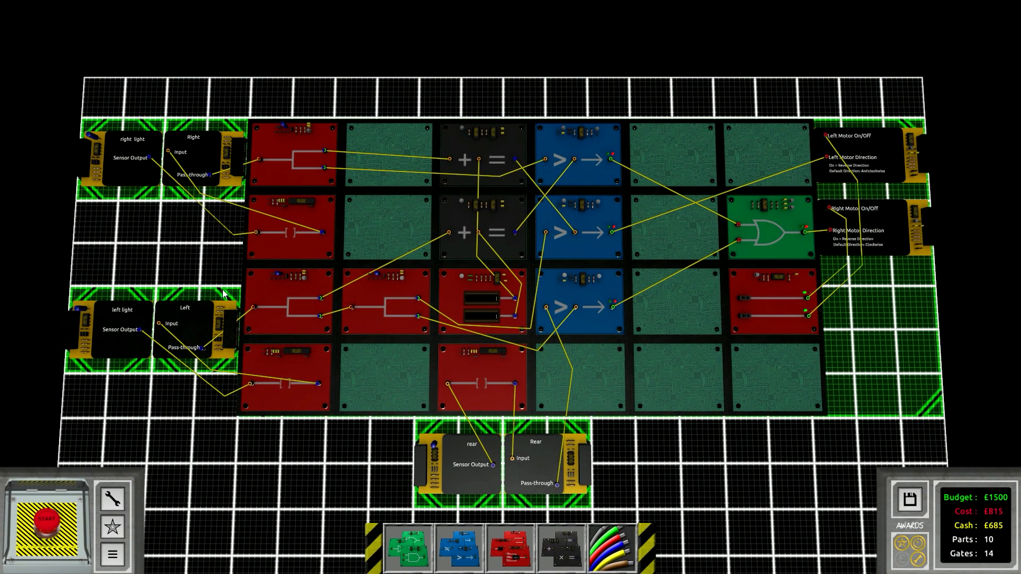
pyautogui.moveTo(606, 413)
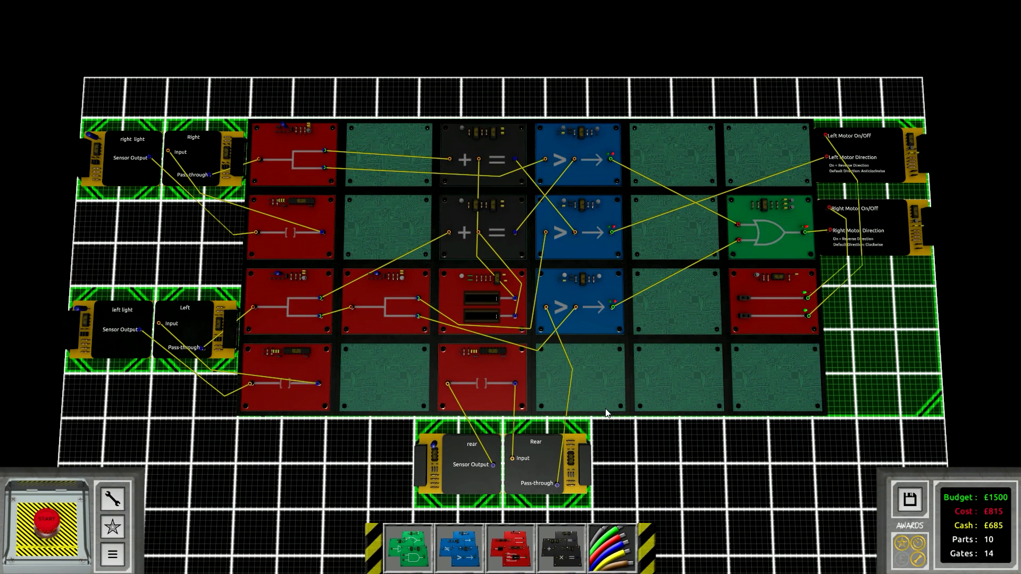
pyautogui.click(44, 525)
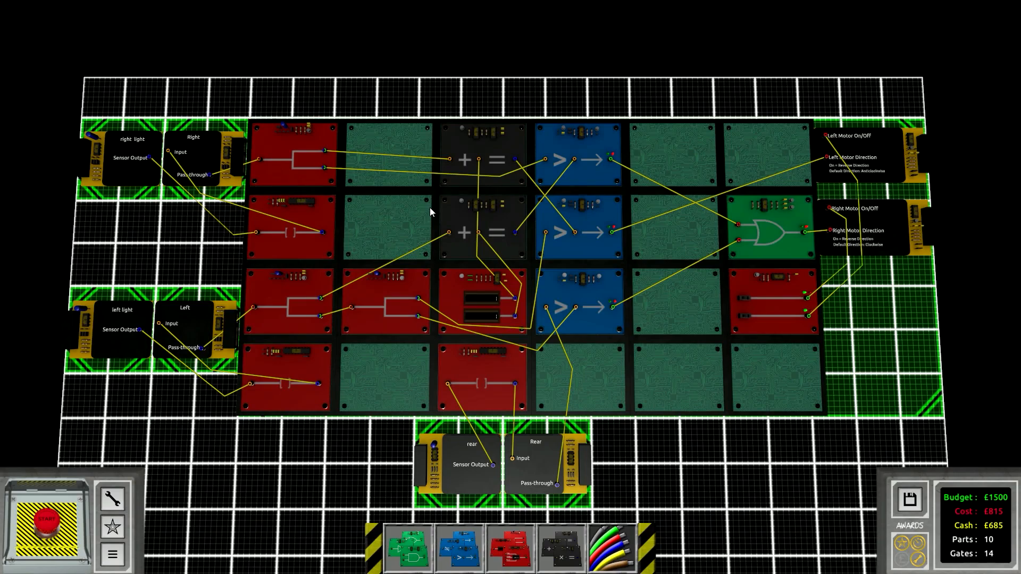
pyautogui.moveTo(521, 283)
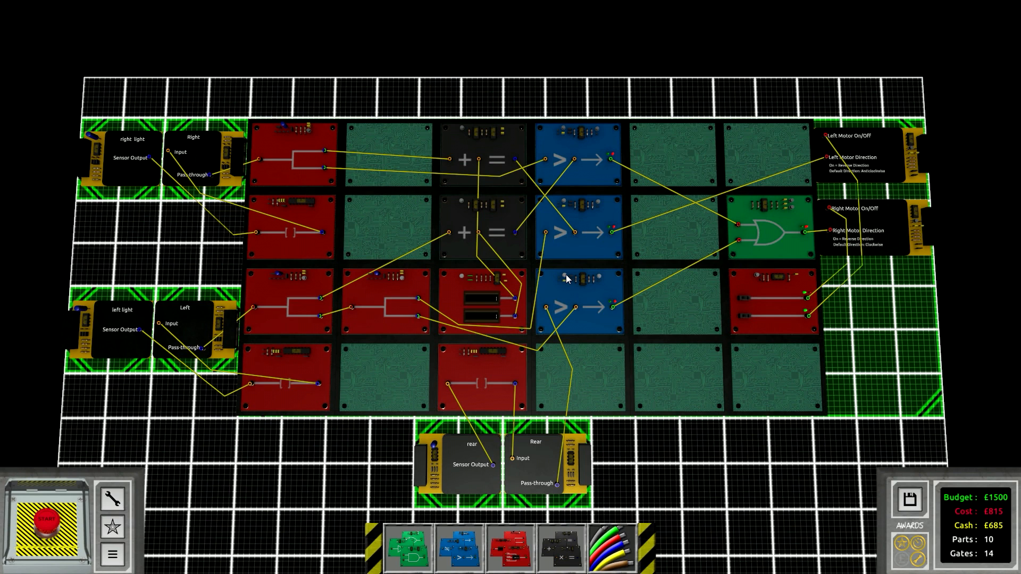
pyautogui.moveTo(112, 554)
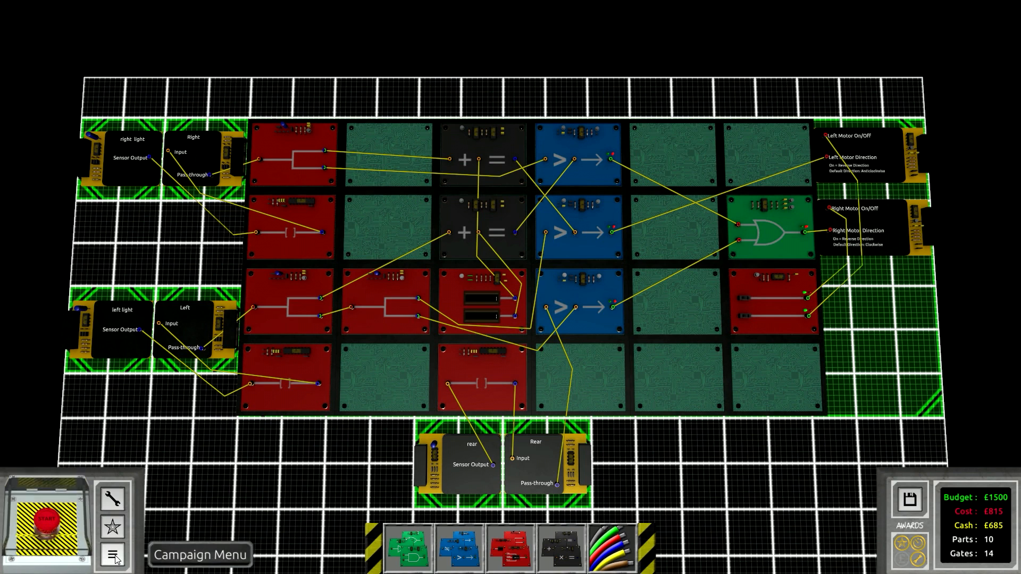